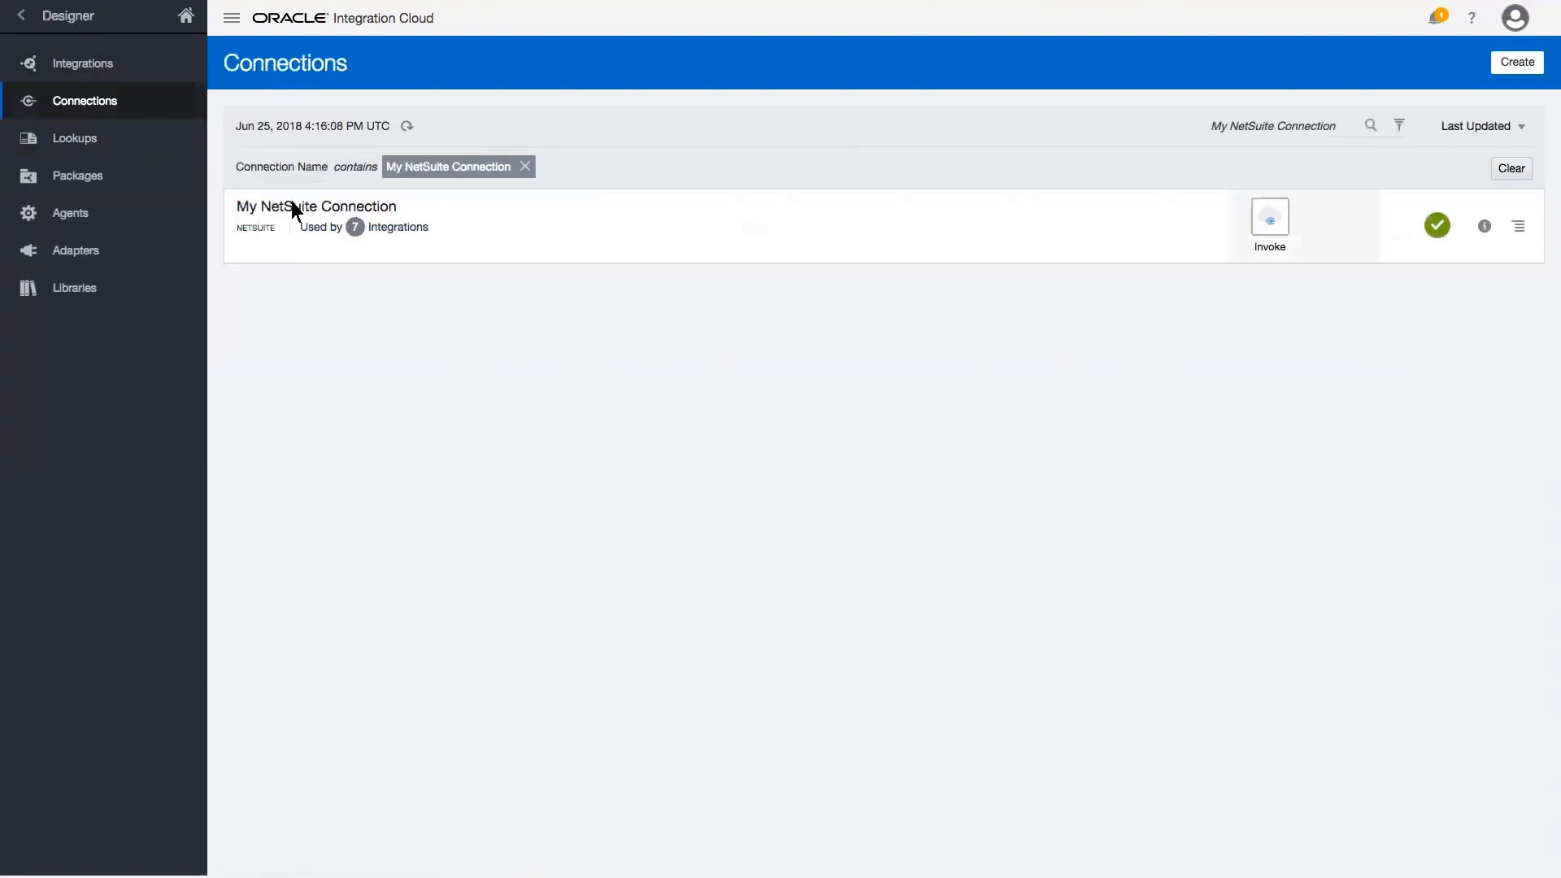
# Step: Run a successful test on My NetSuite Connection and return to the Connections list
pyautogui.click(316, 206)
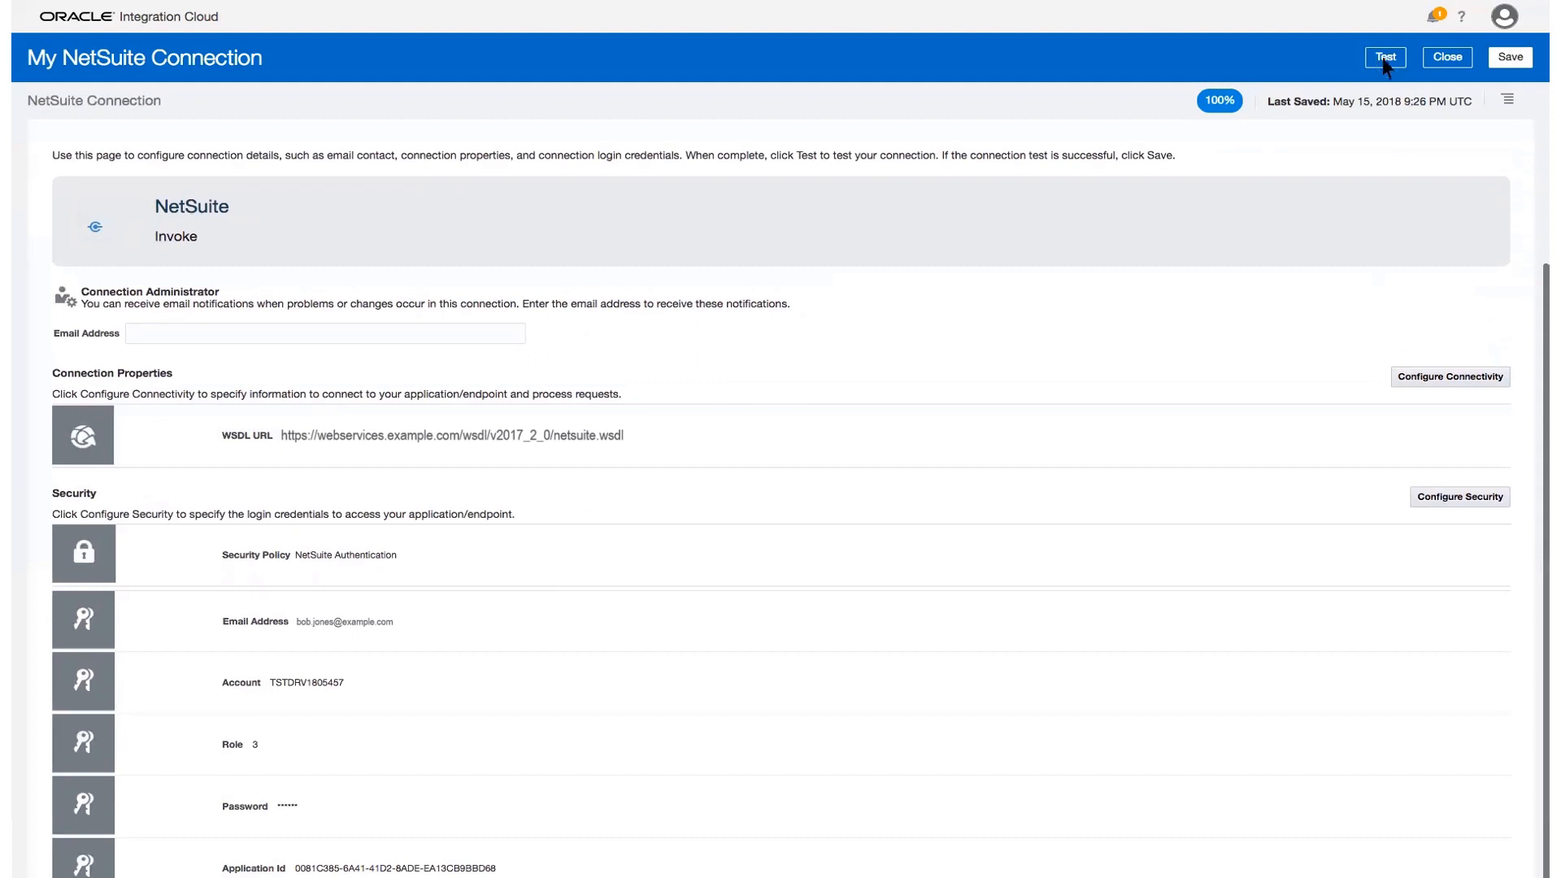
pyautogui.click(1383, 57)
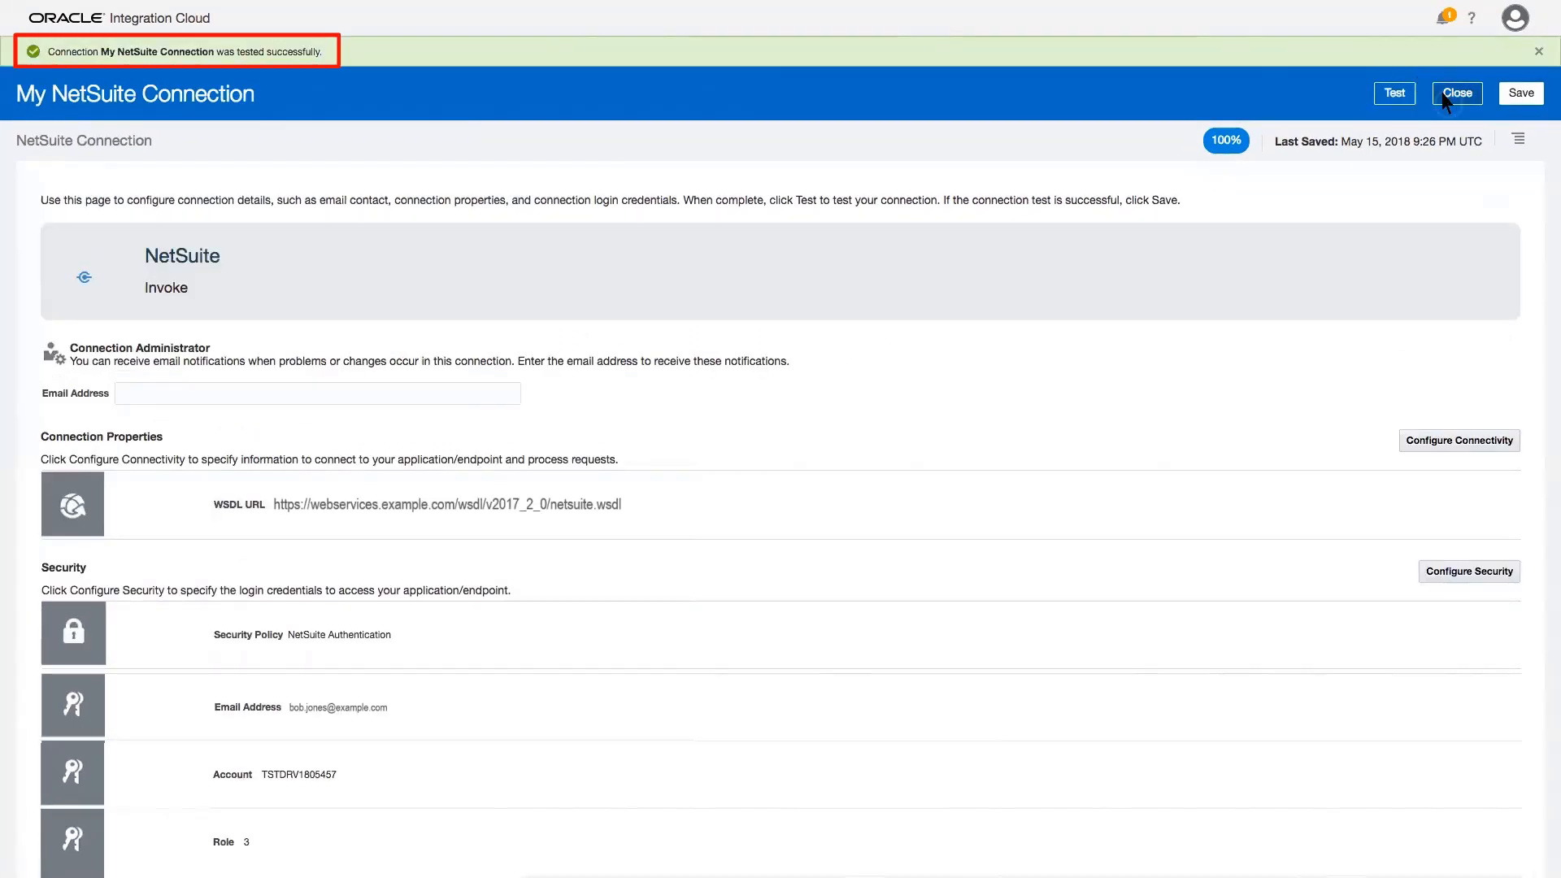
pyautogui.click(1457, 93)
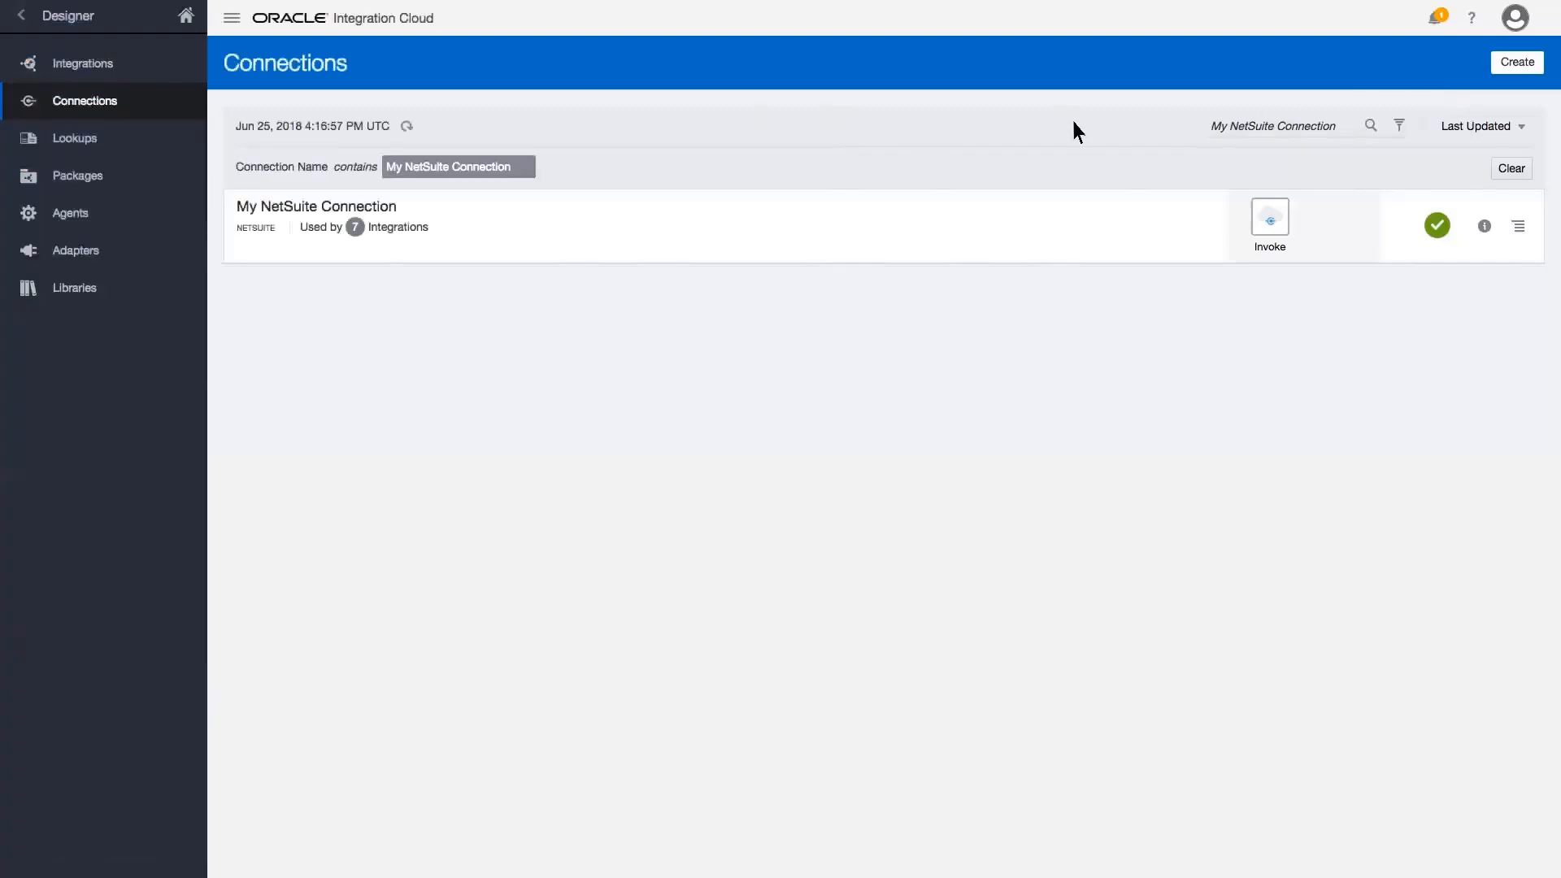
# Step: Clear the name filter, run the basic test on SFDC_Demo_Connection successfully, and leave the connection page
pyautogui.click(1510, 167)
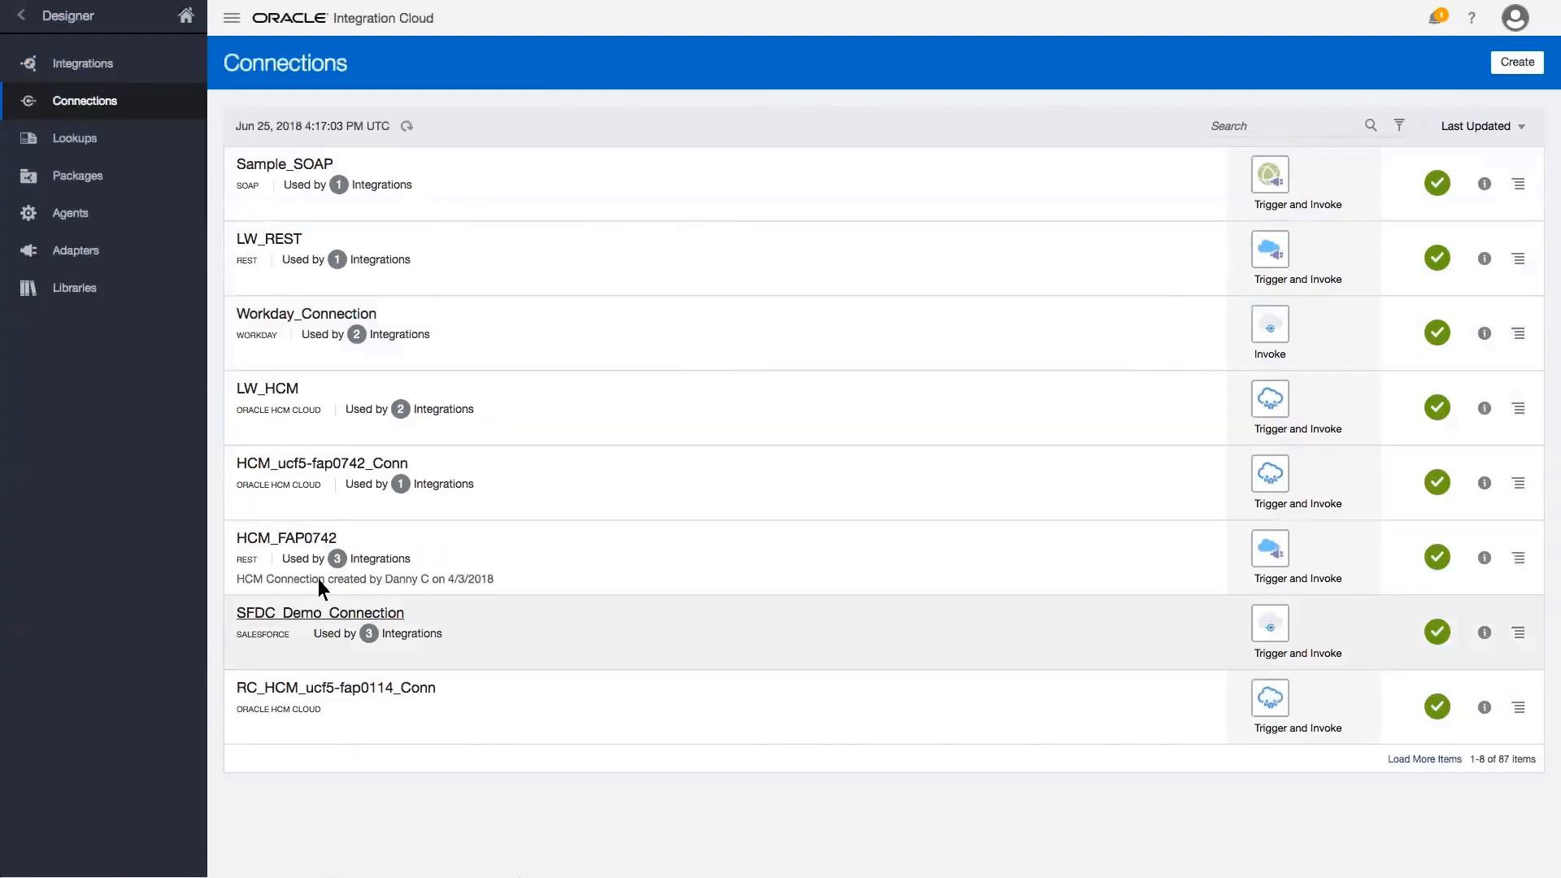
pyautogui.click(320, 613)
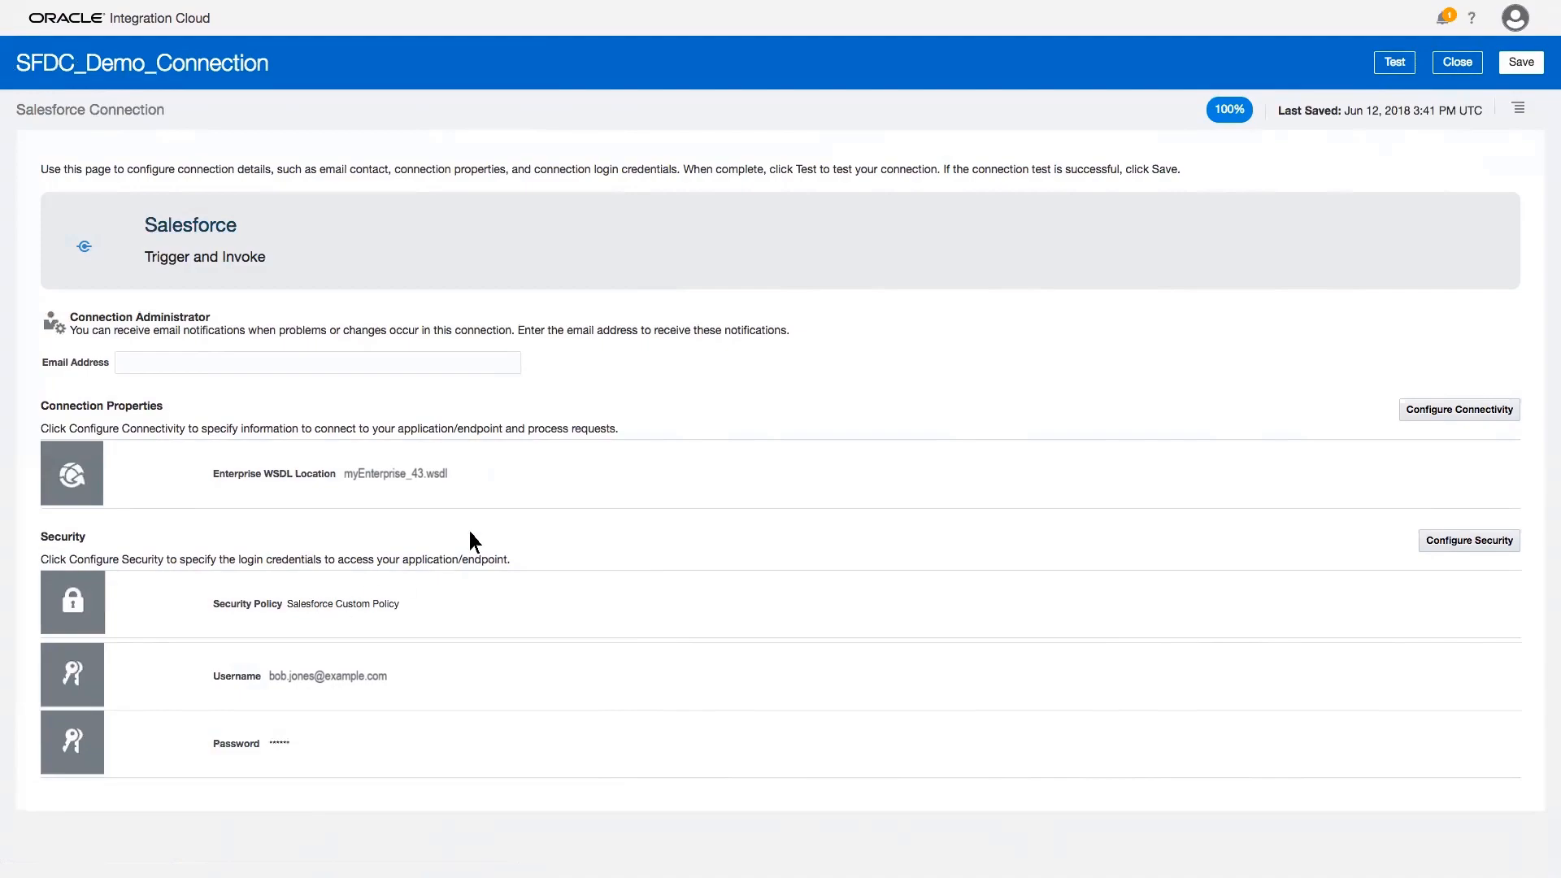
pyautogui.click(1393, 61)
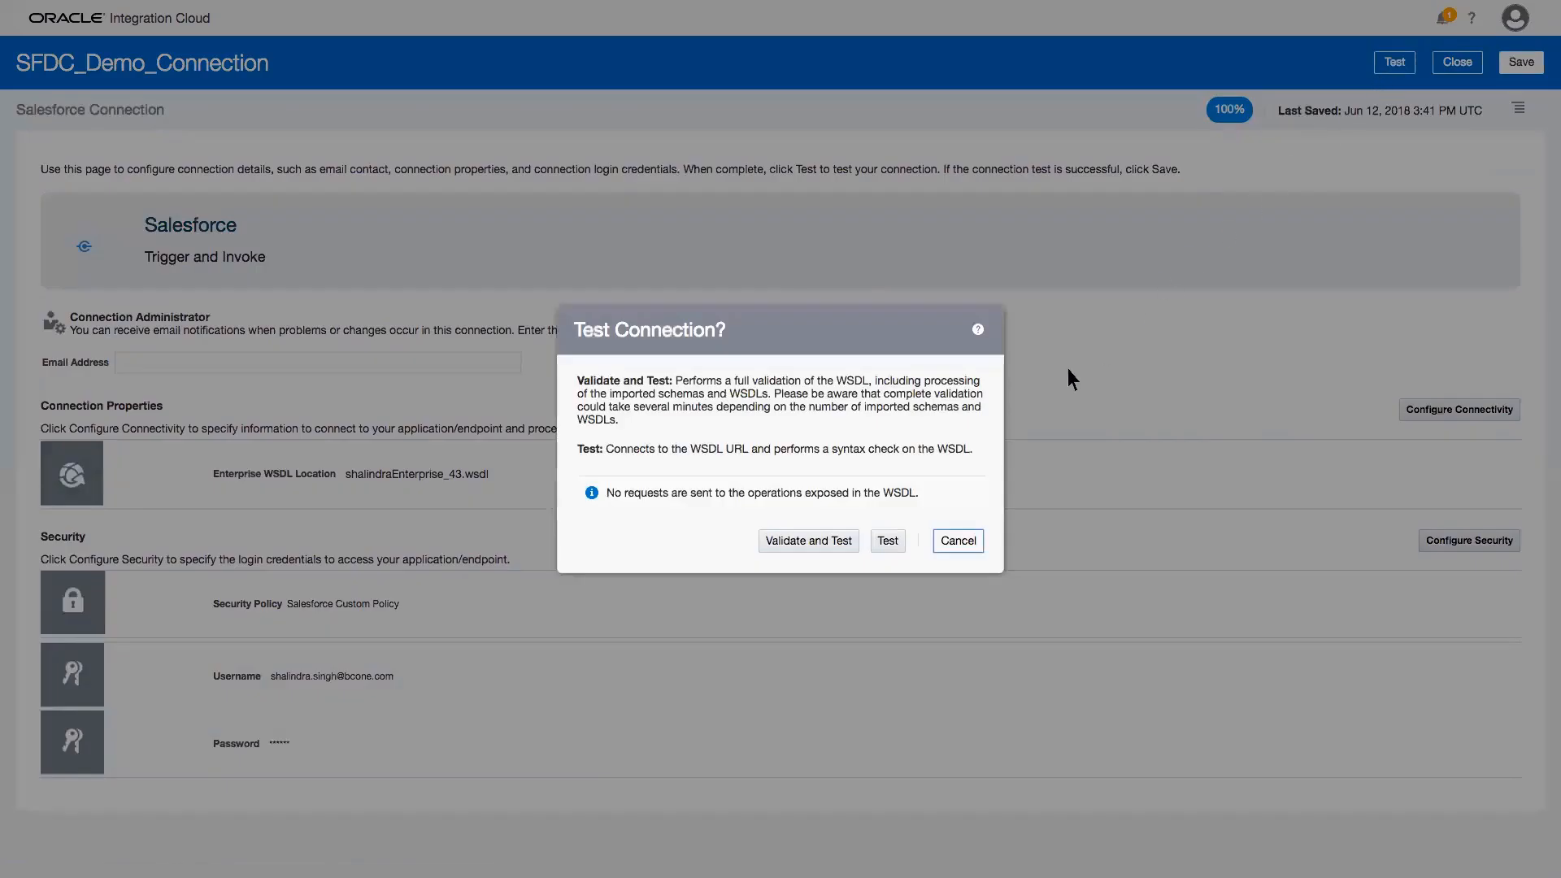
pyautogui.click(884, 539)
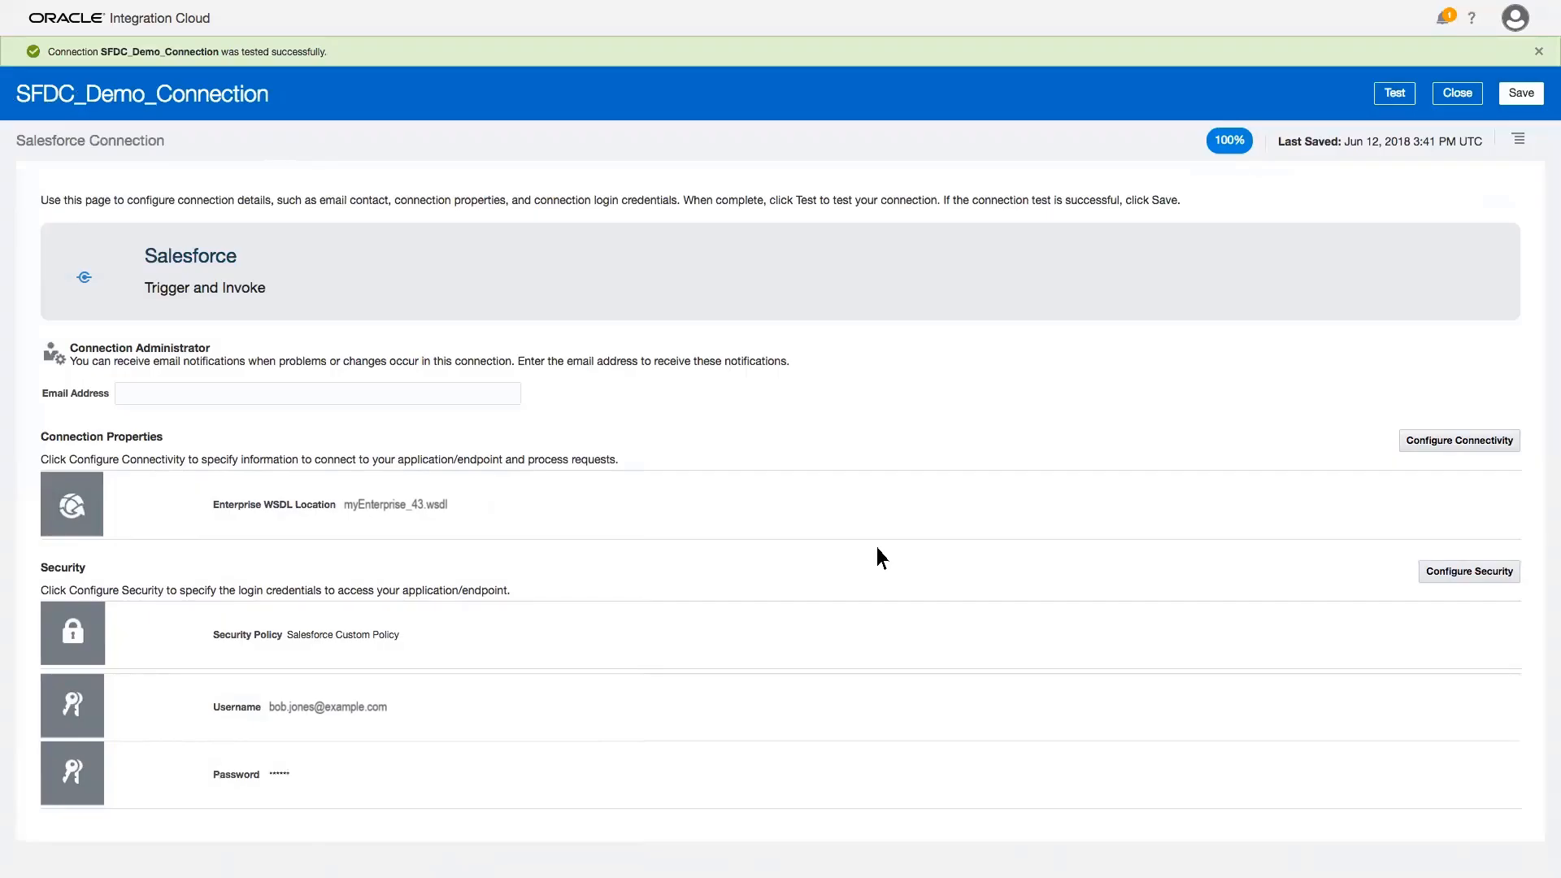
pyautogui.click(1393, 92)
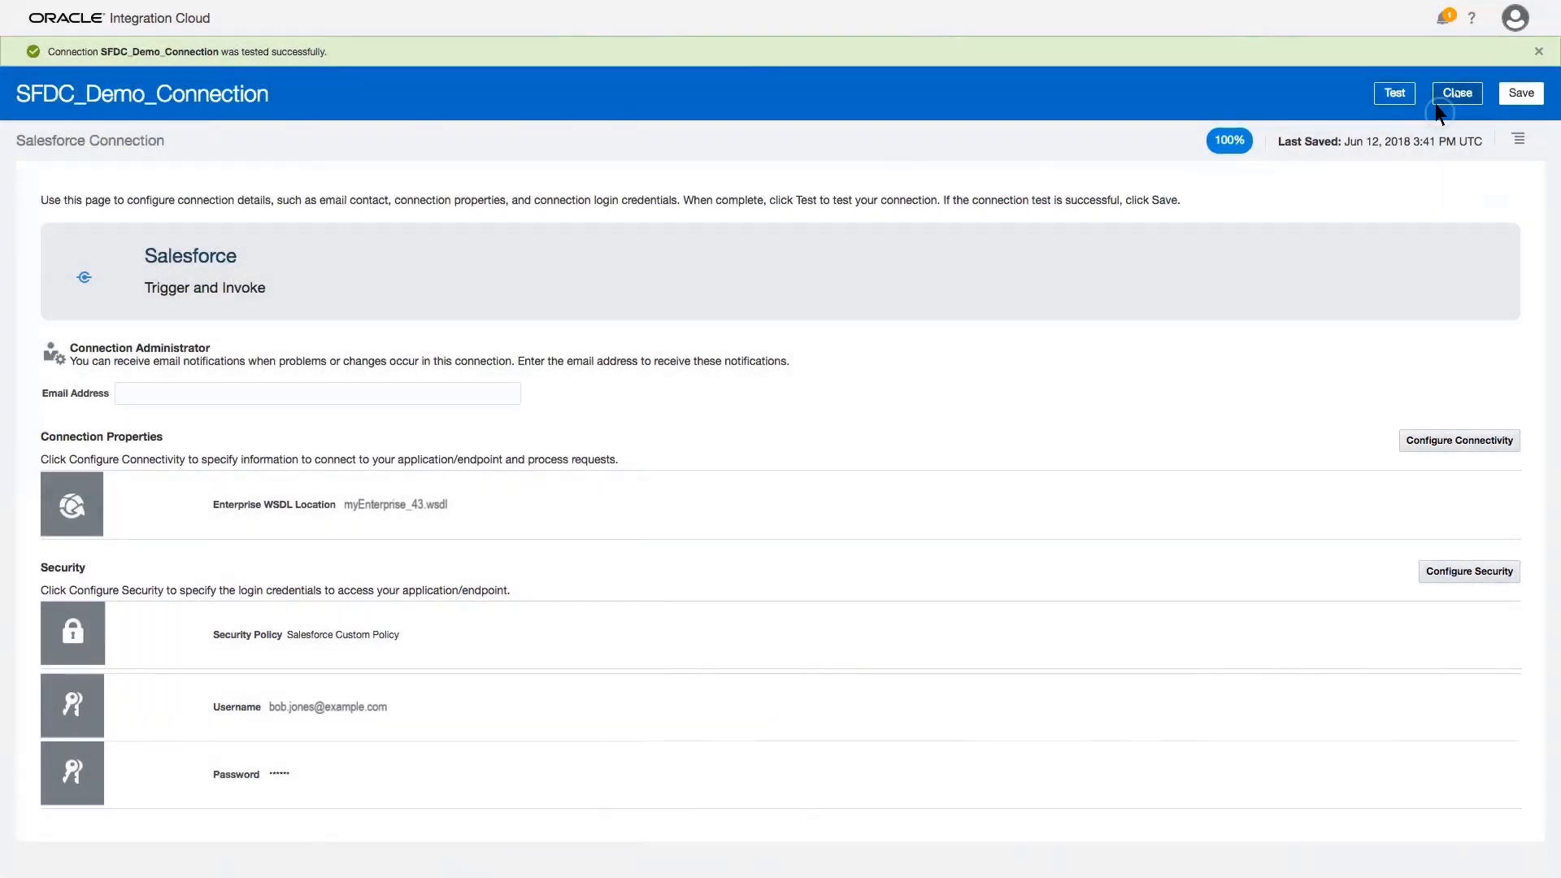
pyautogui.click(1454, 94)
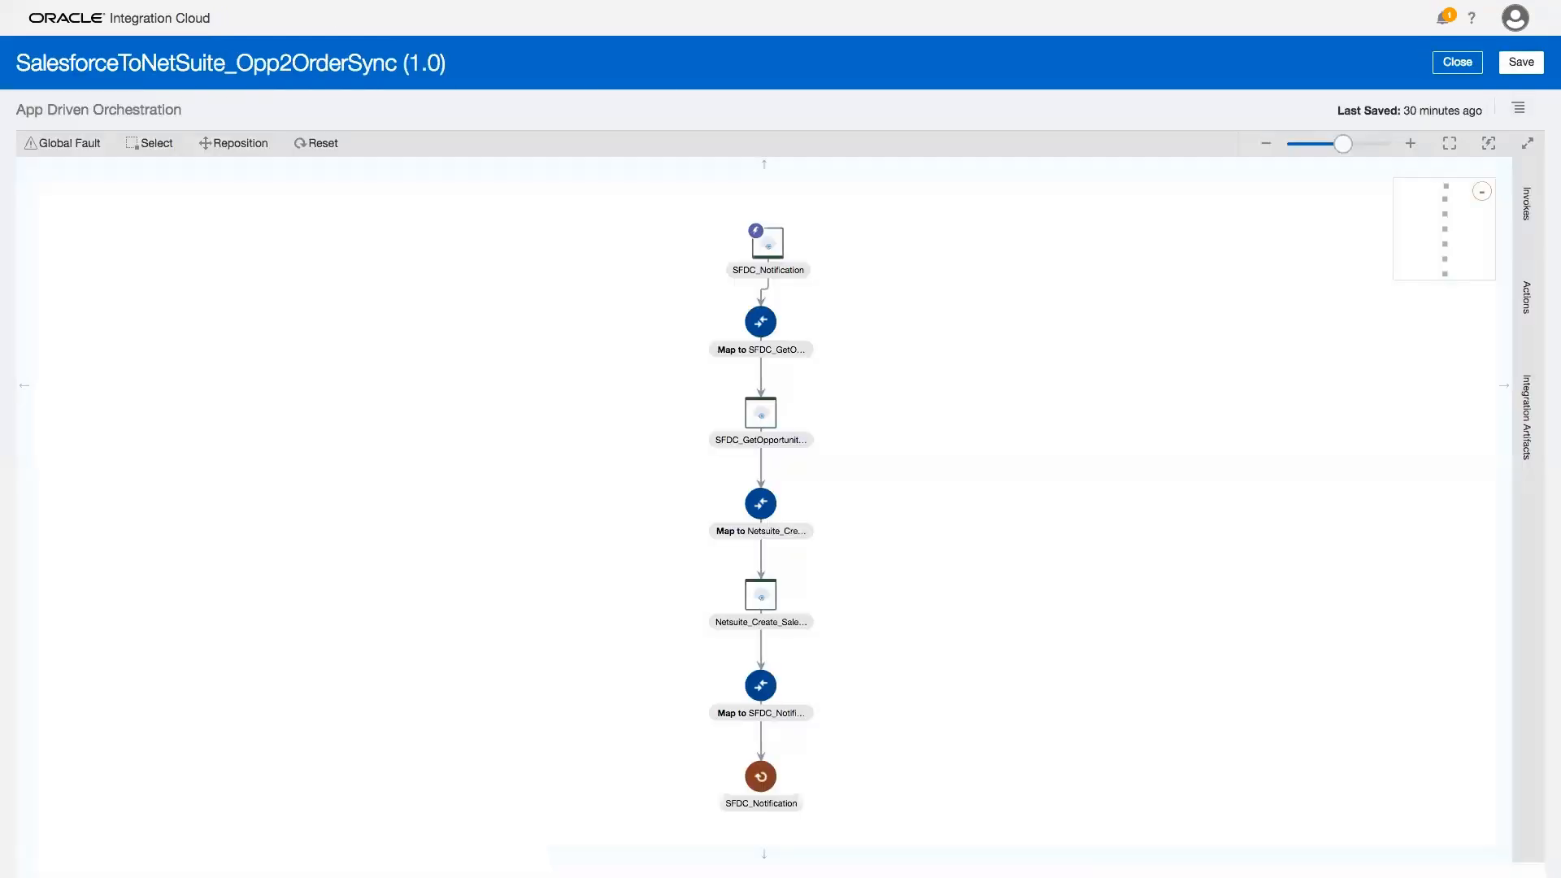
# Step: Step through SFDC_Notification's Basic Info and Outbound Messaging and keep the Opportunity update callback
pyautogui.click(765, 244)
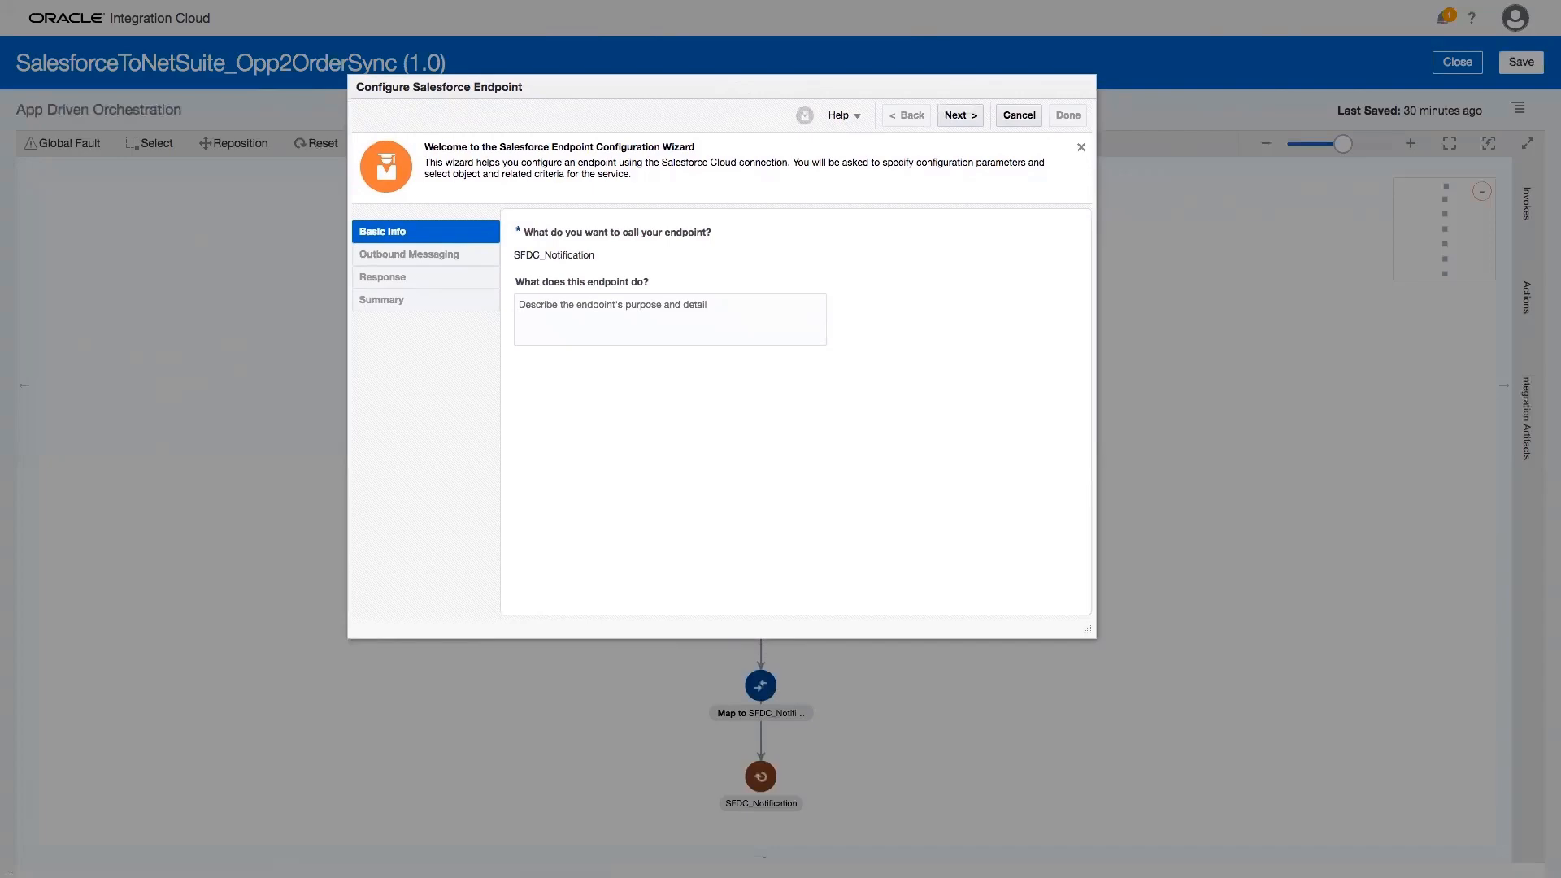
pyautogui.moveTo(784, 249)
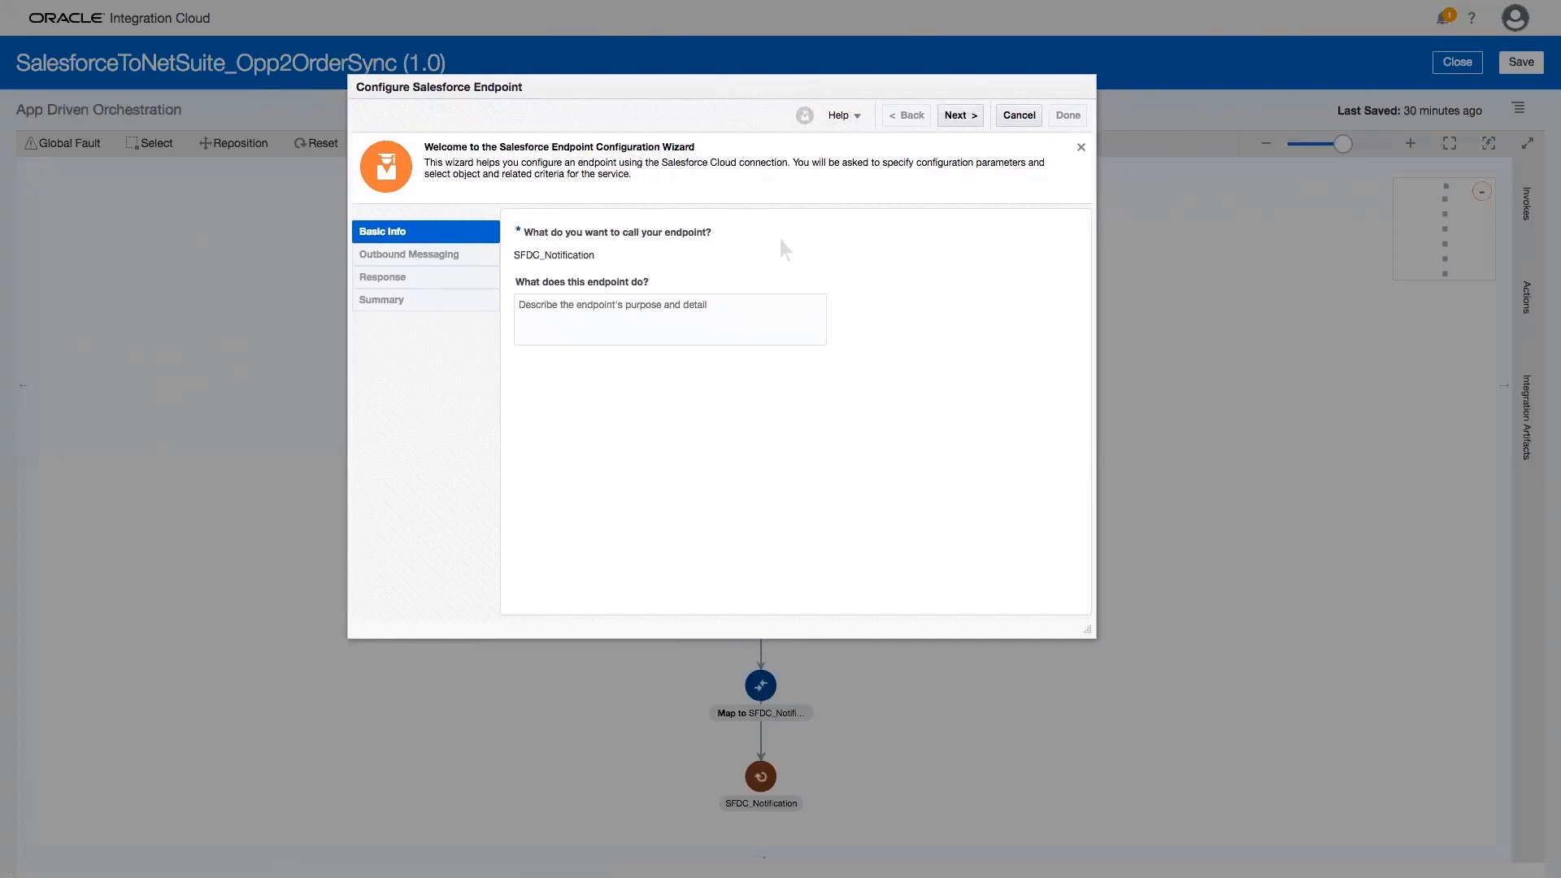
pyautogui.click(959, 114)
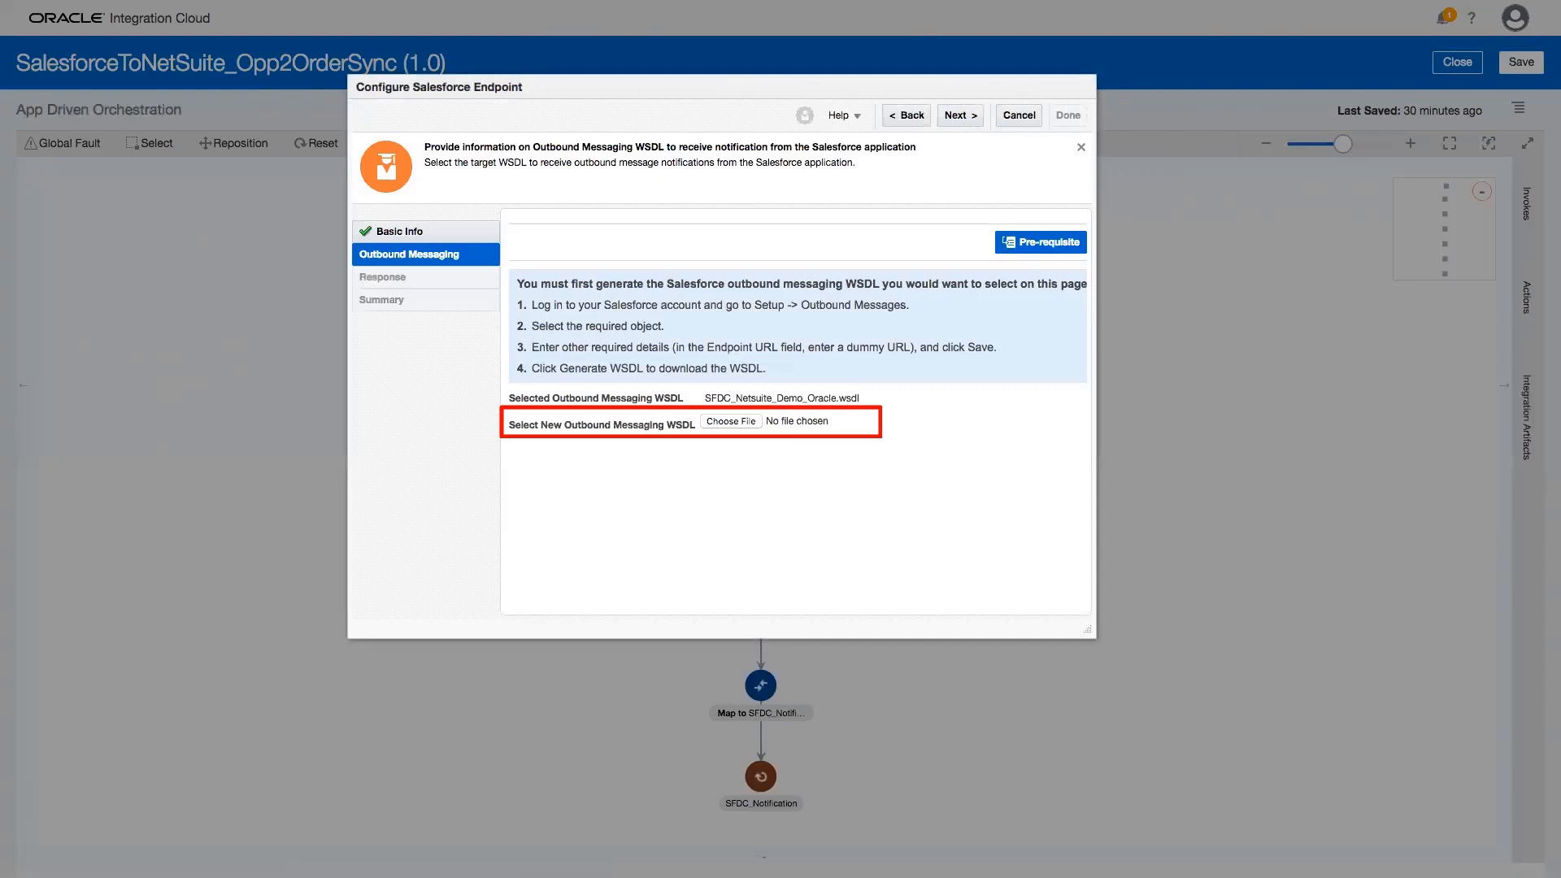
pyautogui.click(958, 114)
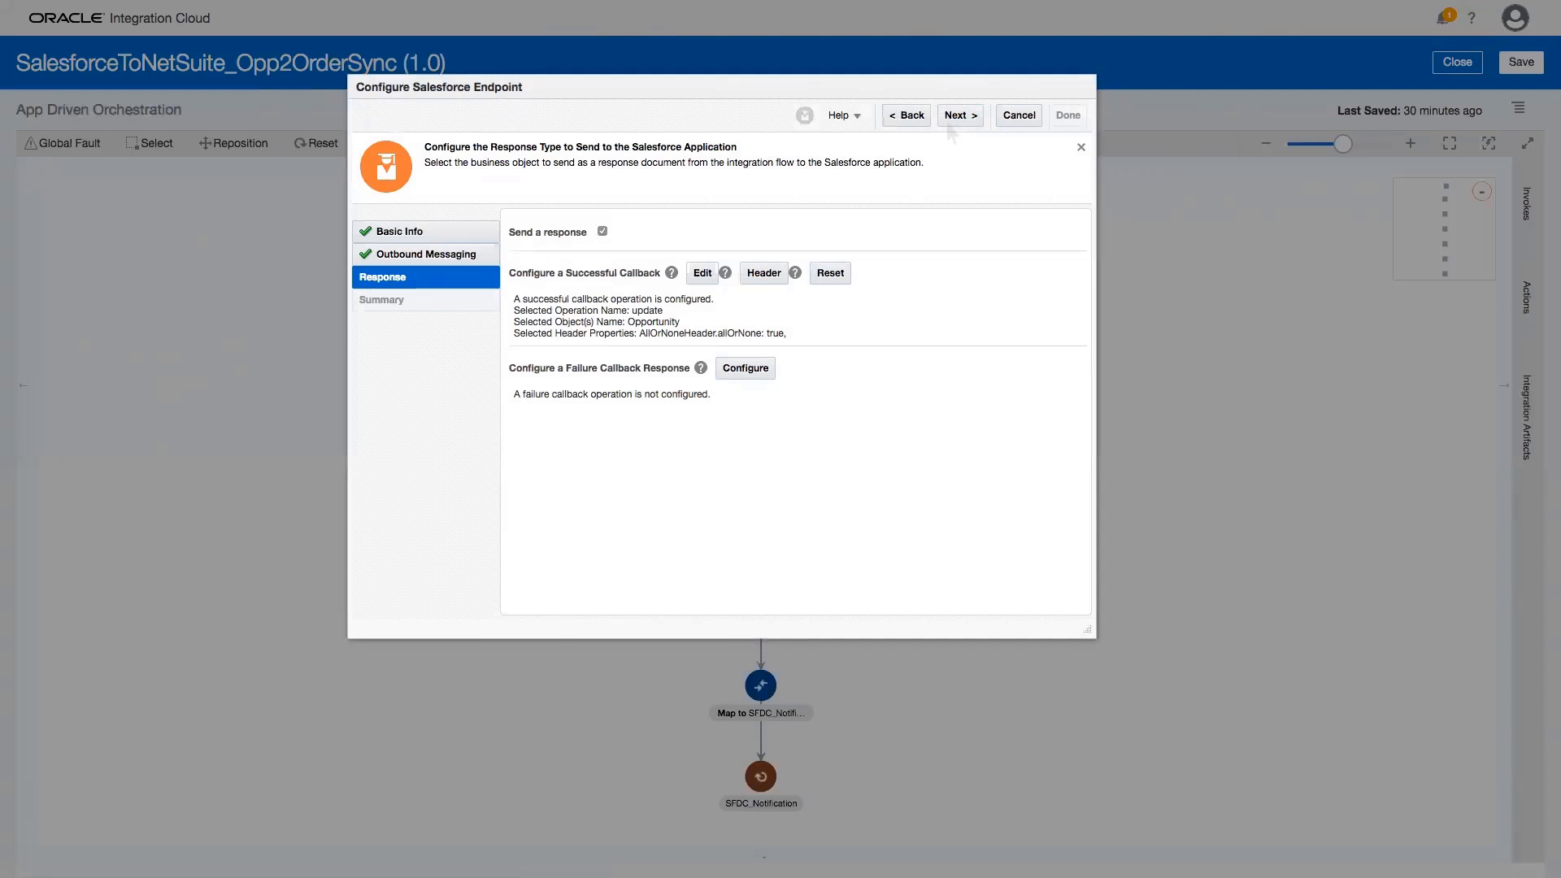
pyautogui.click(702, 273)
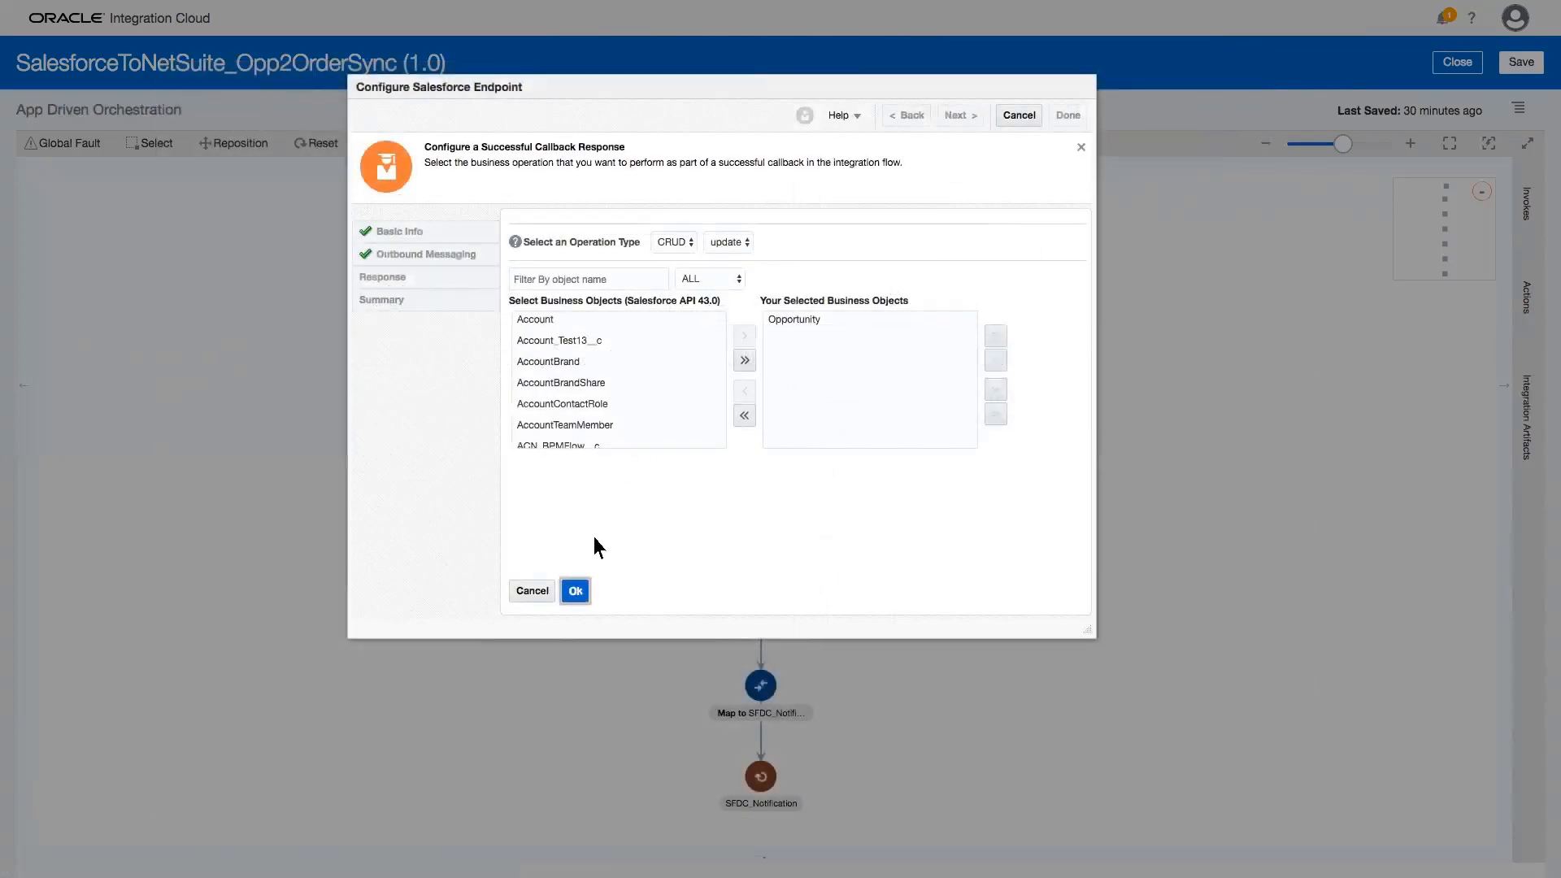
pyautogui.click(574, 590)
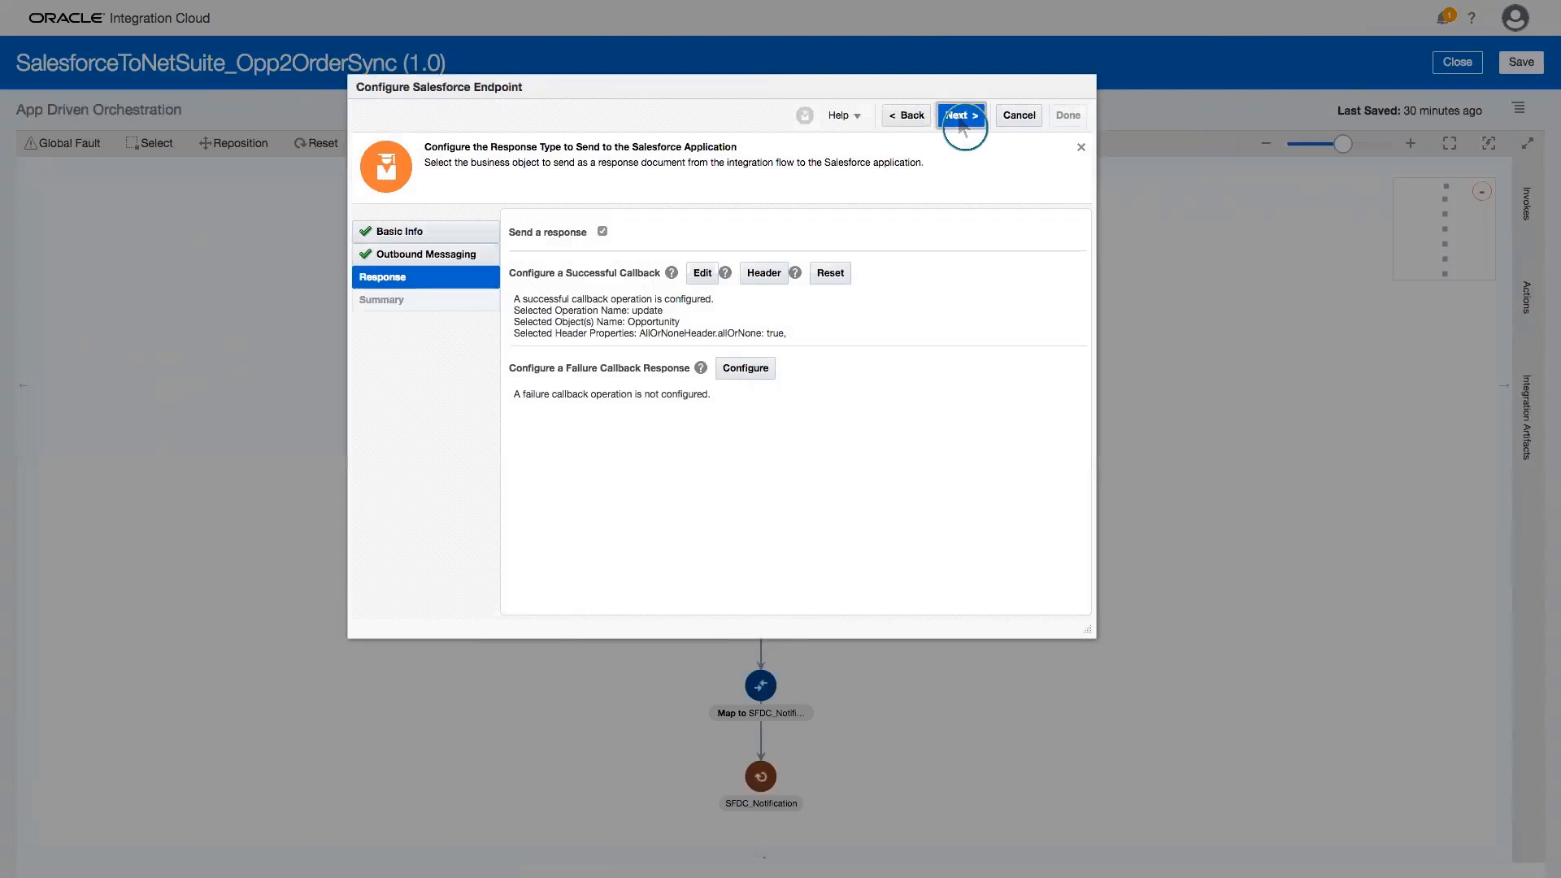
# Step: Review the trigger endpoint summary, finish it, and show the available invoke connections
pyautogui.click(960, 114)
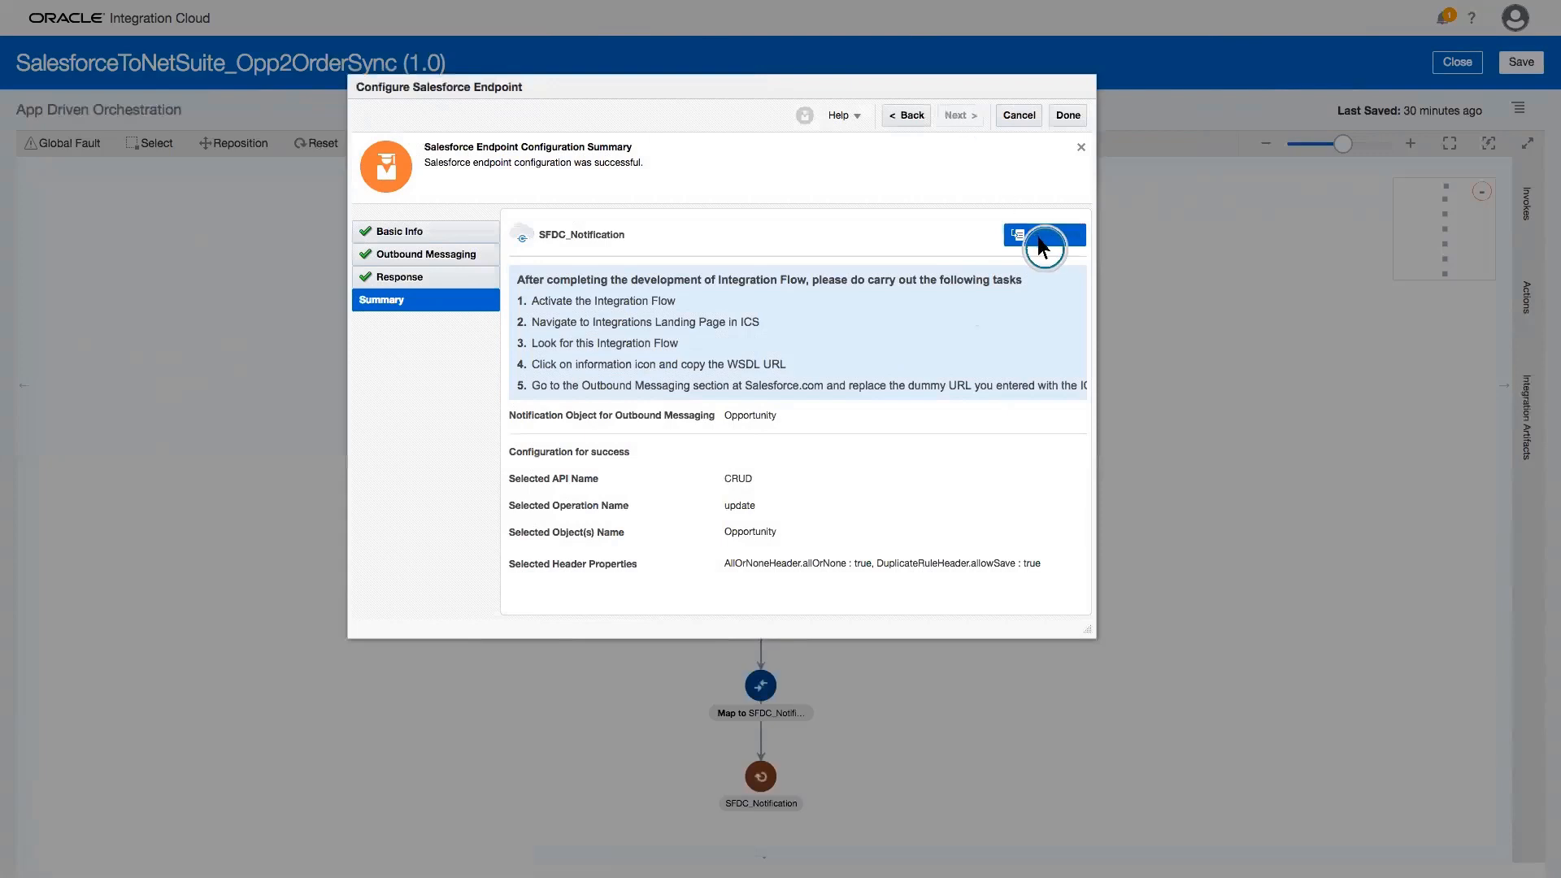
pyautogui.click(1044, 234)
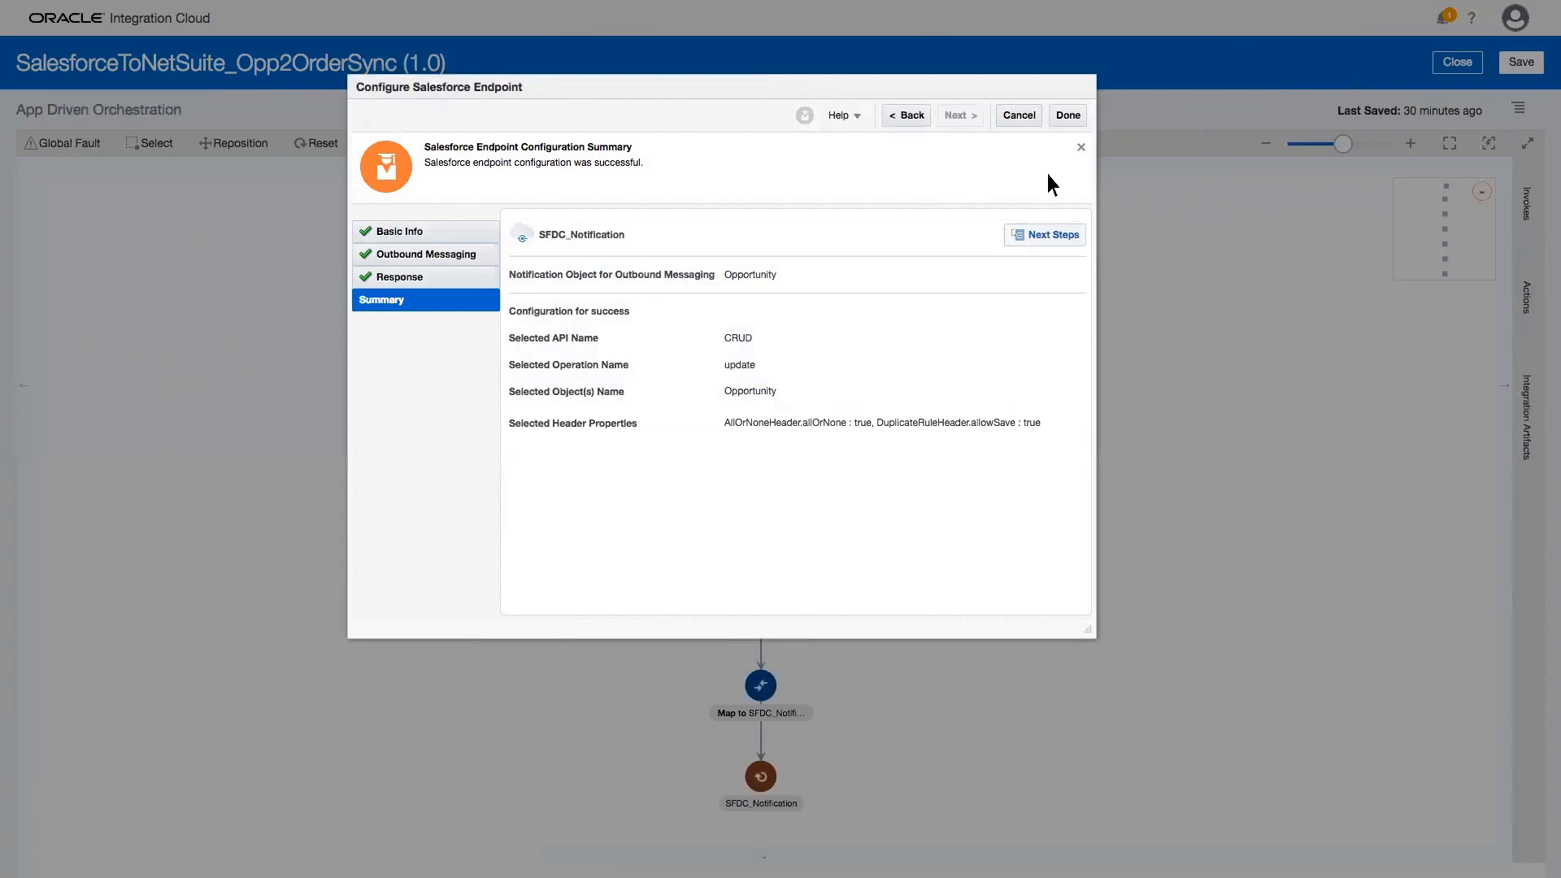
pyautogui.click(1067, 114)
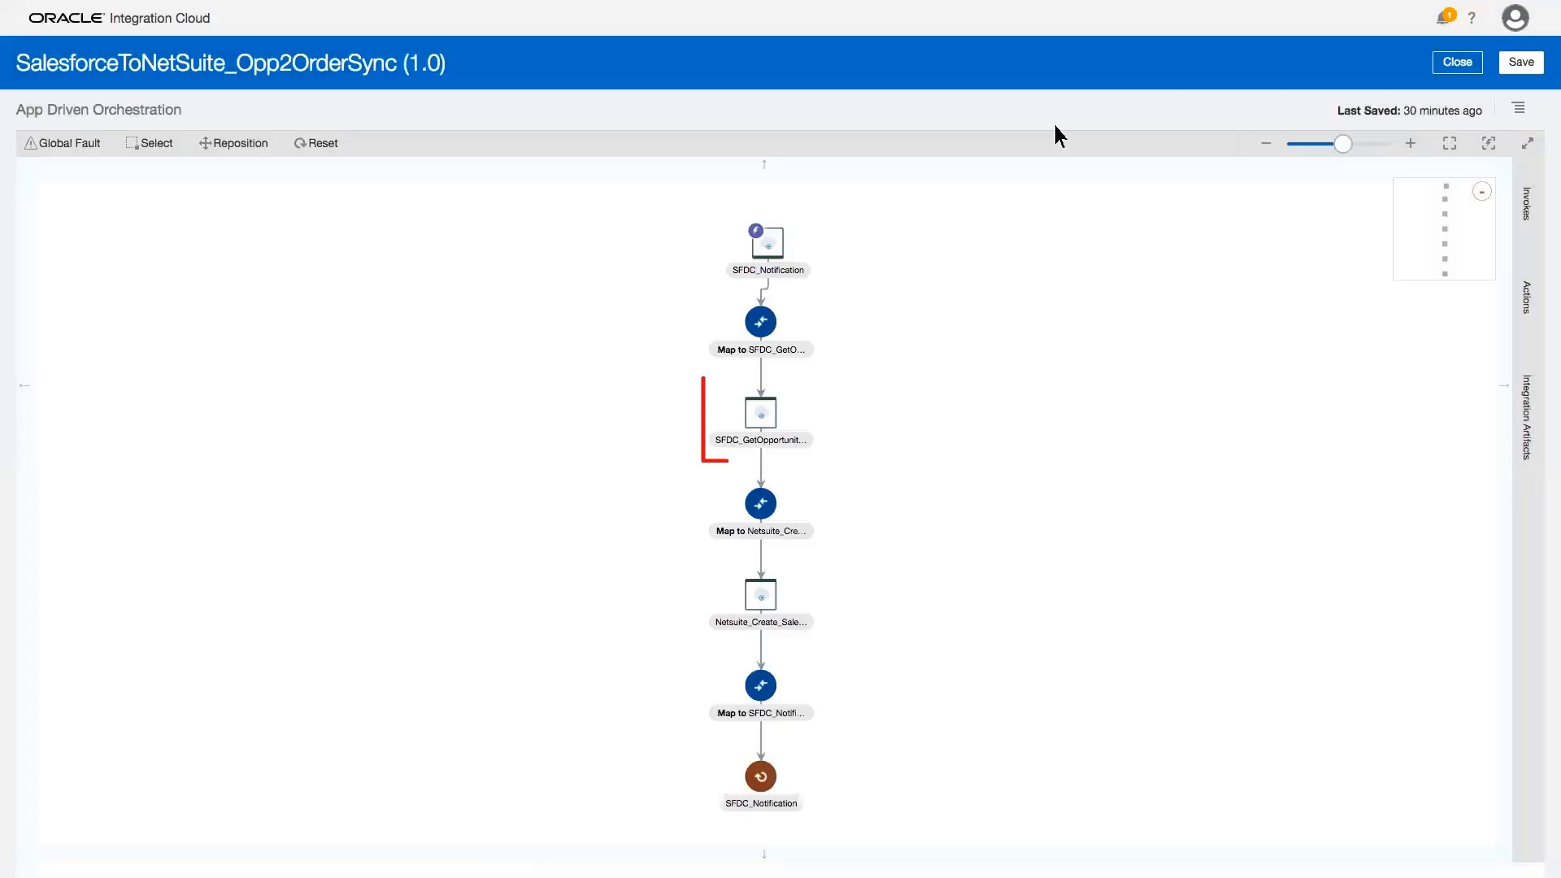
pyautogui.click(759, 412)
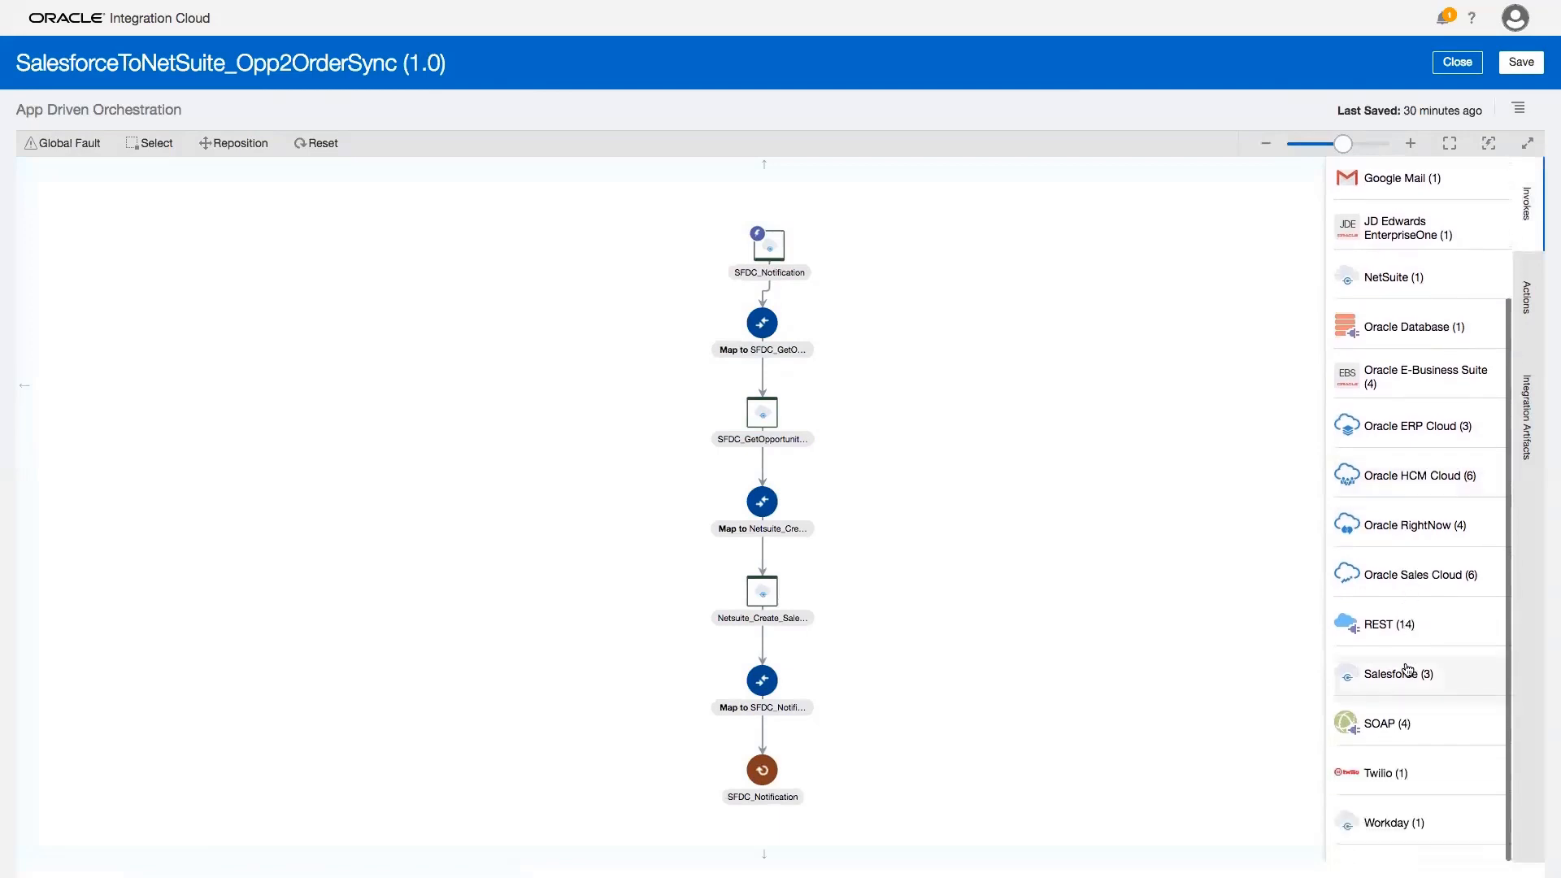
# Step: Step SFDC_GetOpportunityDetails through Operations and Headers to its summary and finish the SOQL query endpoint
pyautogui.click(1402, 673)
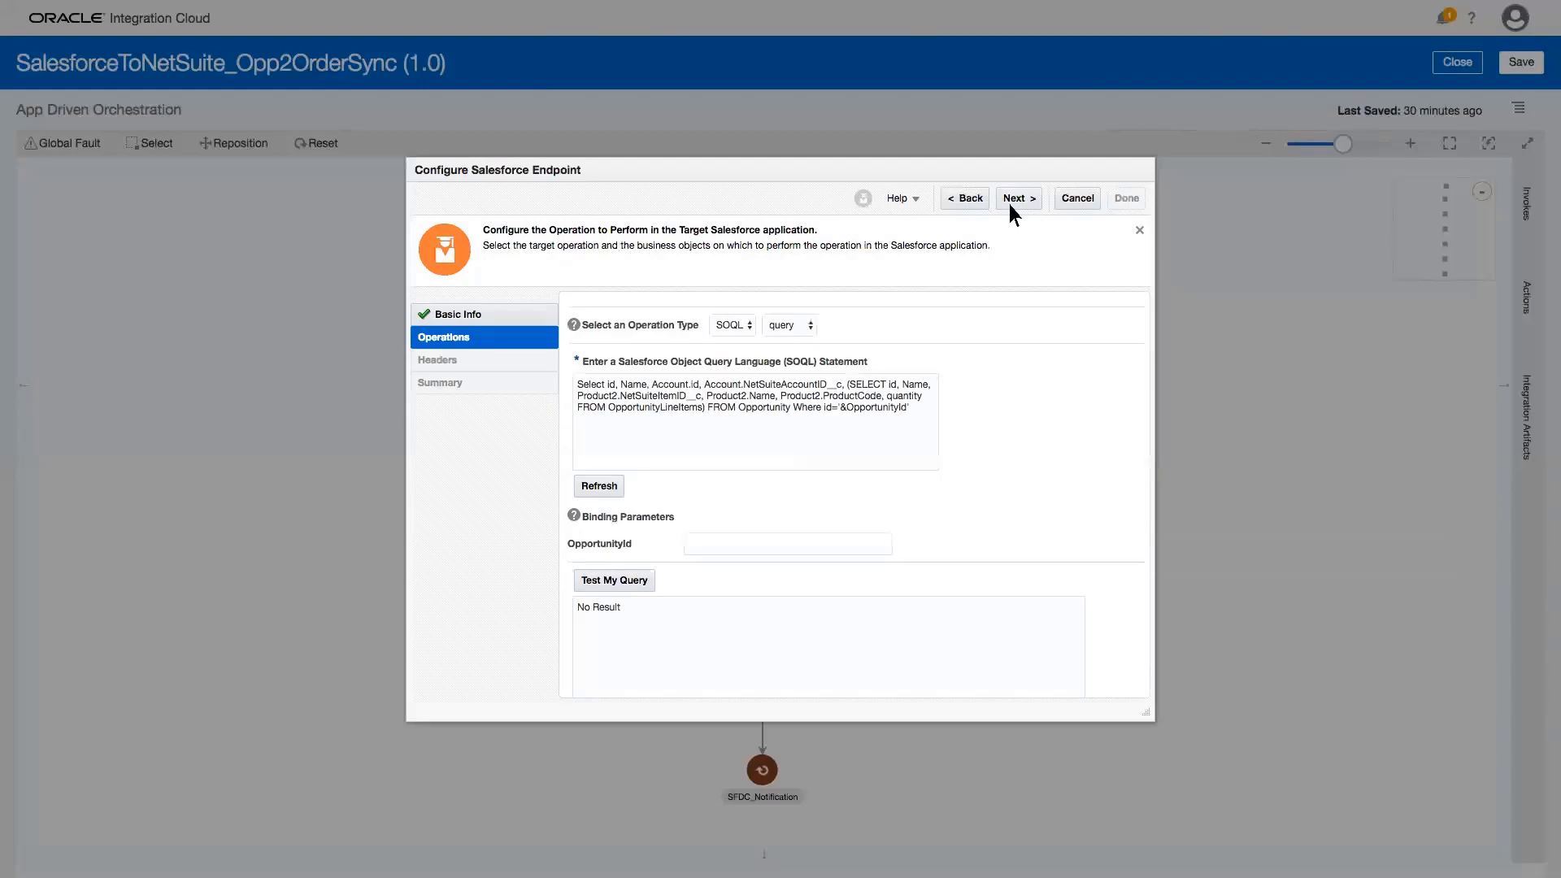
pyautogui.click(1018, 197)
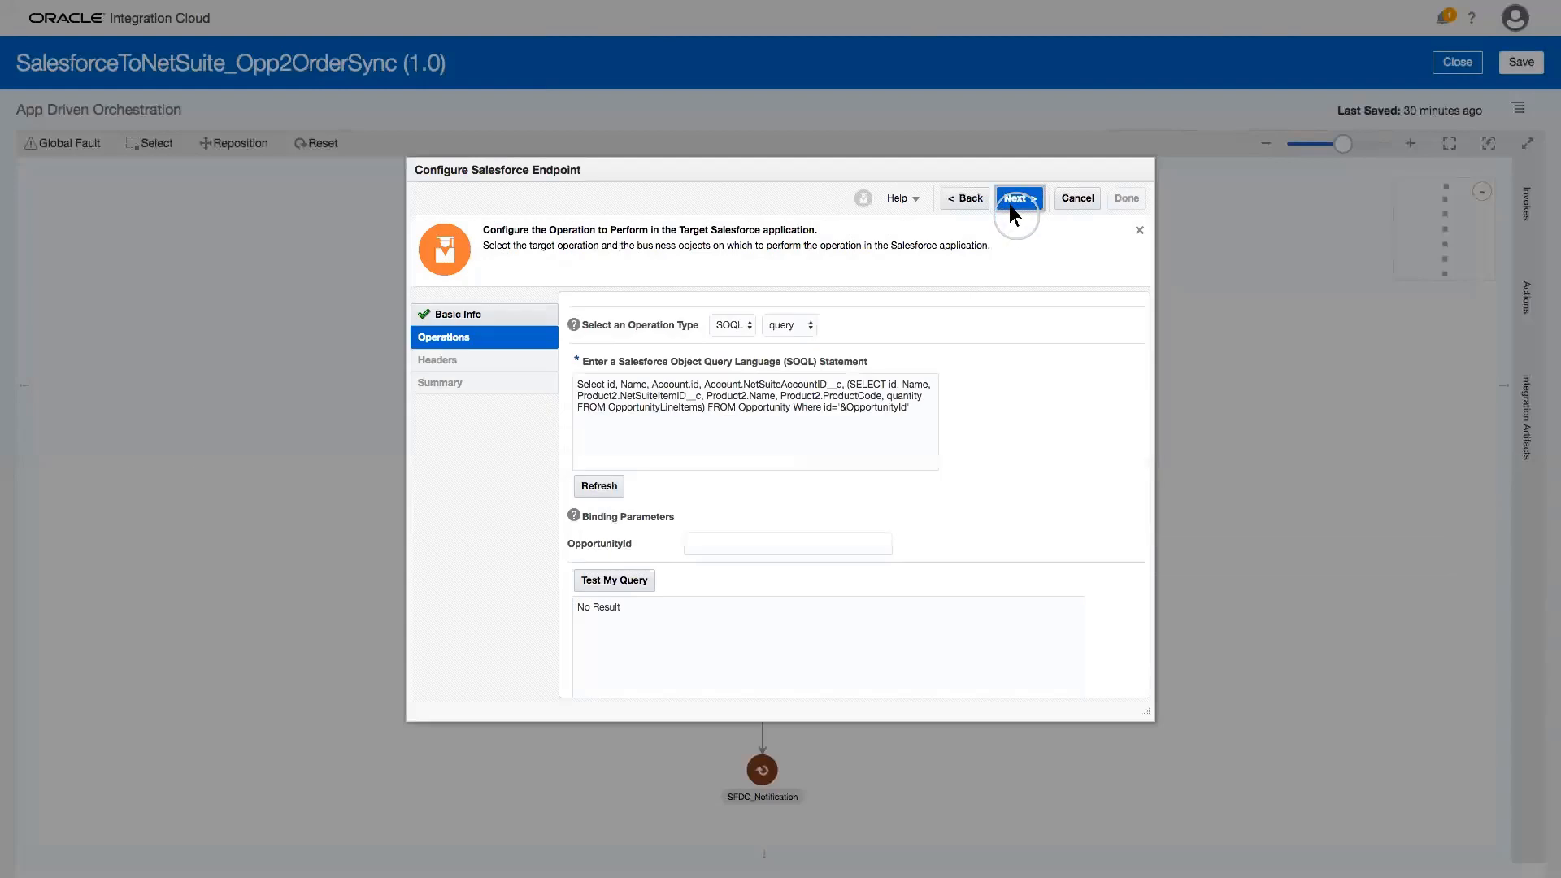
pyautogui.click(1018, 199)
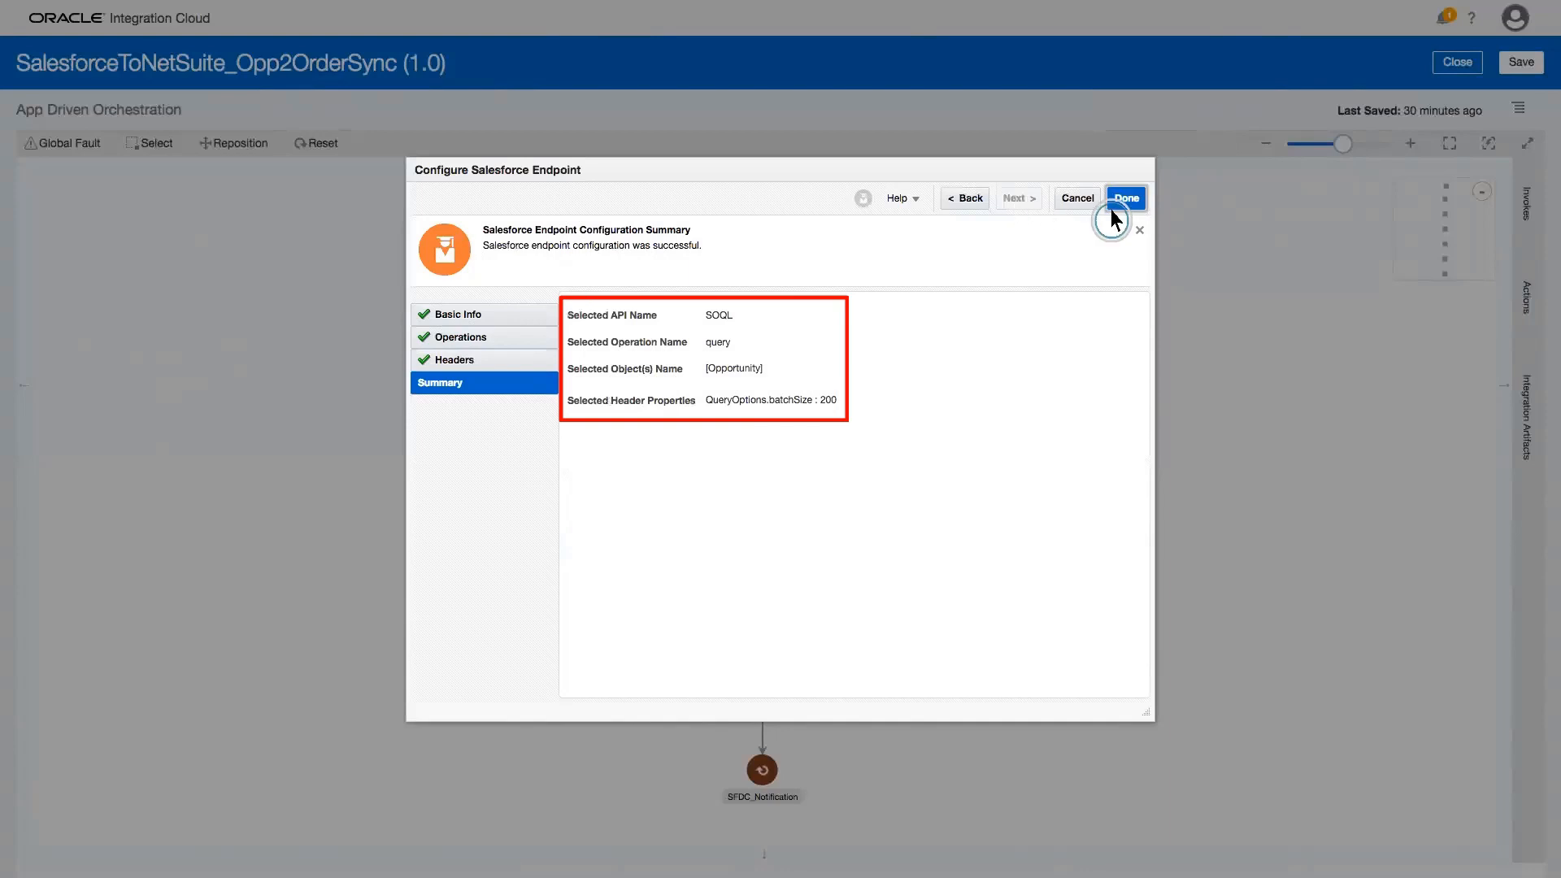
pyautogui.click(1125, 197)
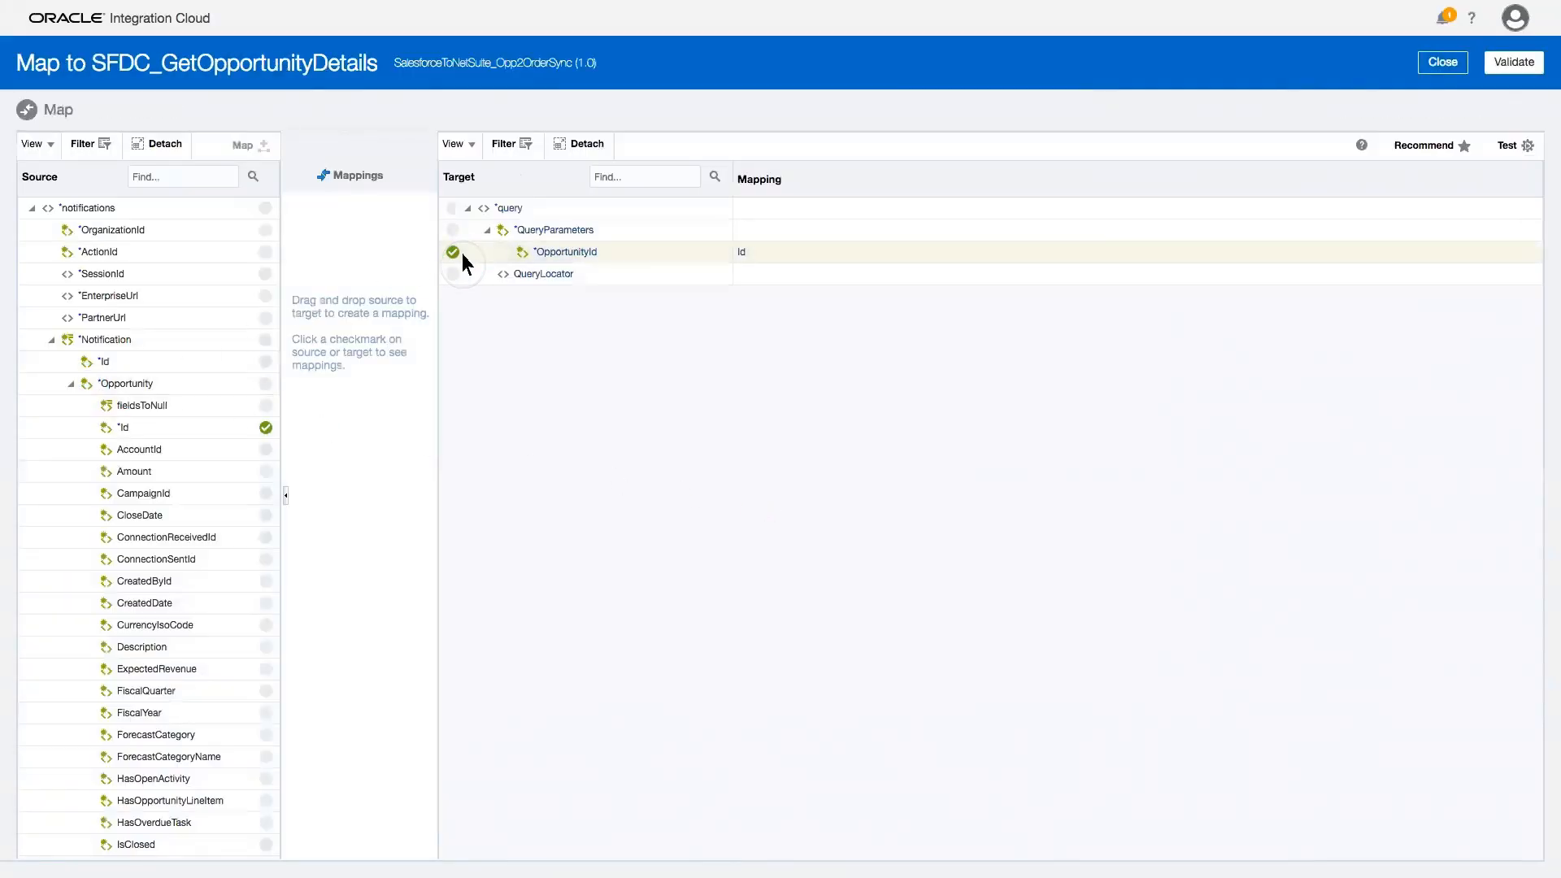
# Step: Confirm OpportunityId maps from the notification's Opportunity Id and close the mapper
pyautogui.click(454, 250)
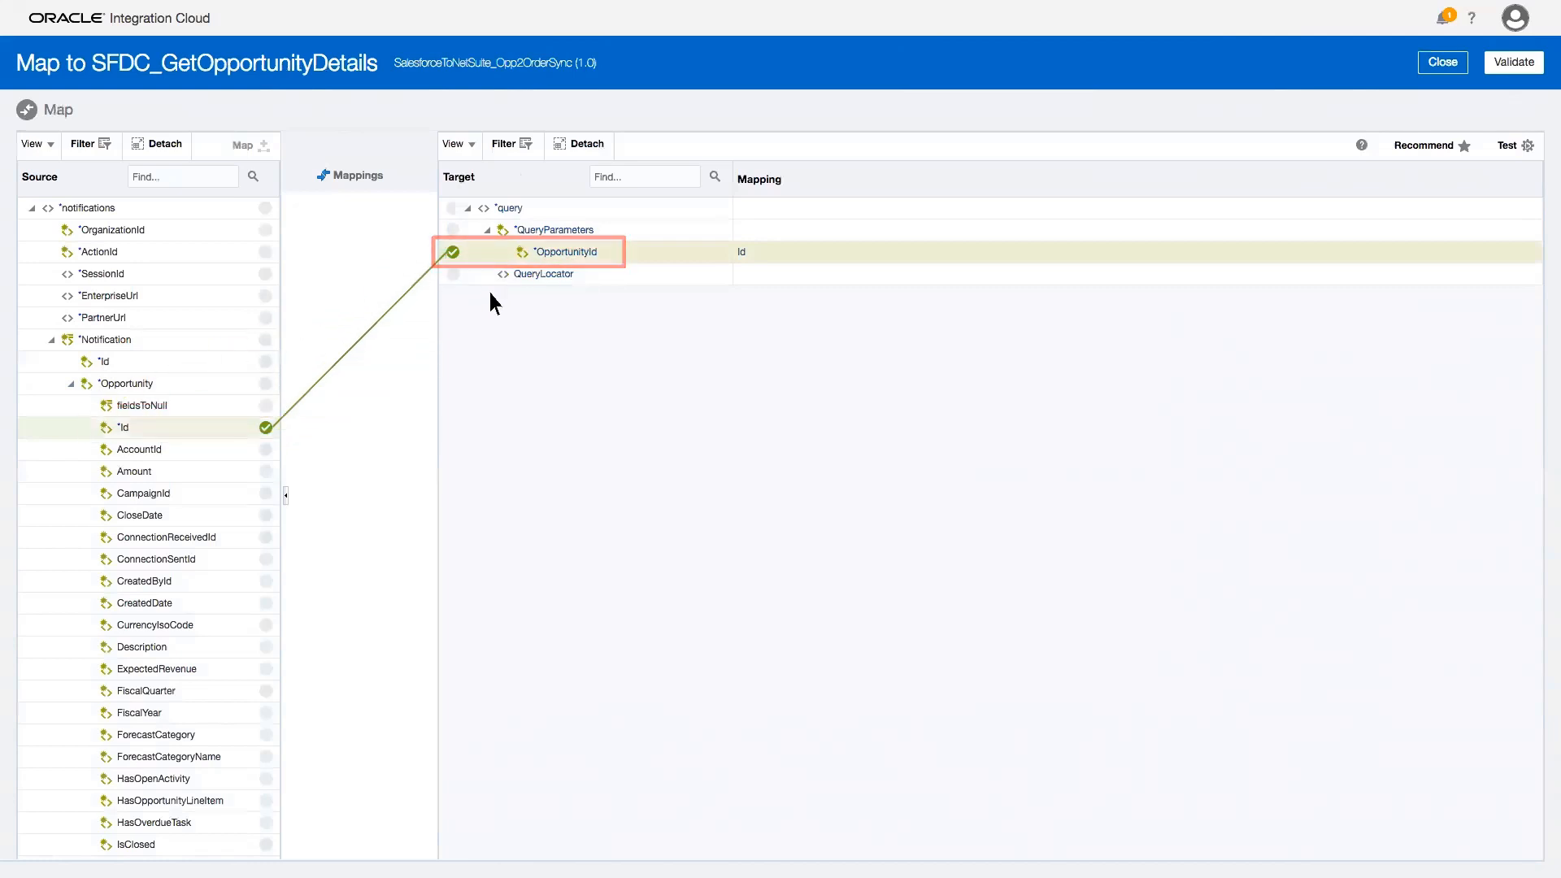
pyautogui.click(1442, 62)
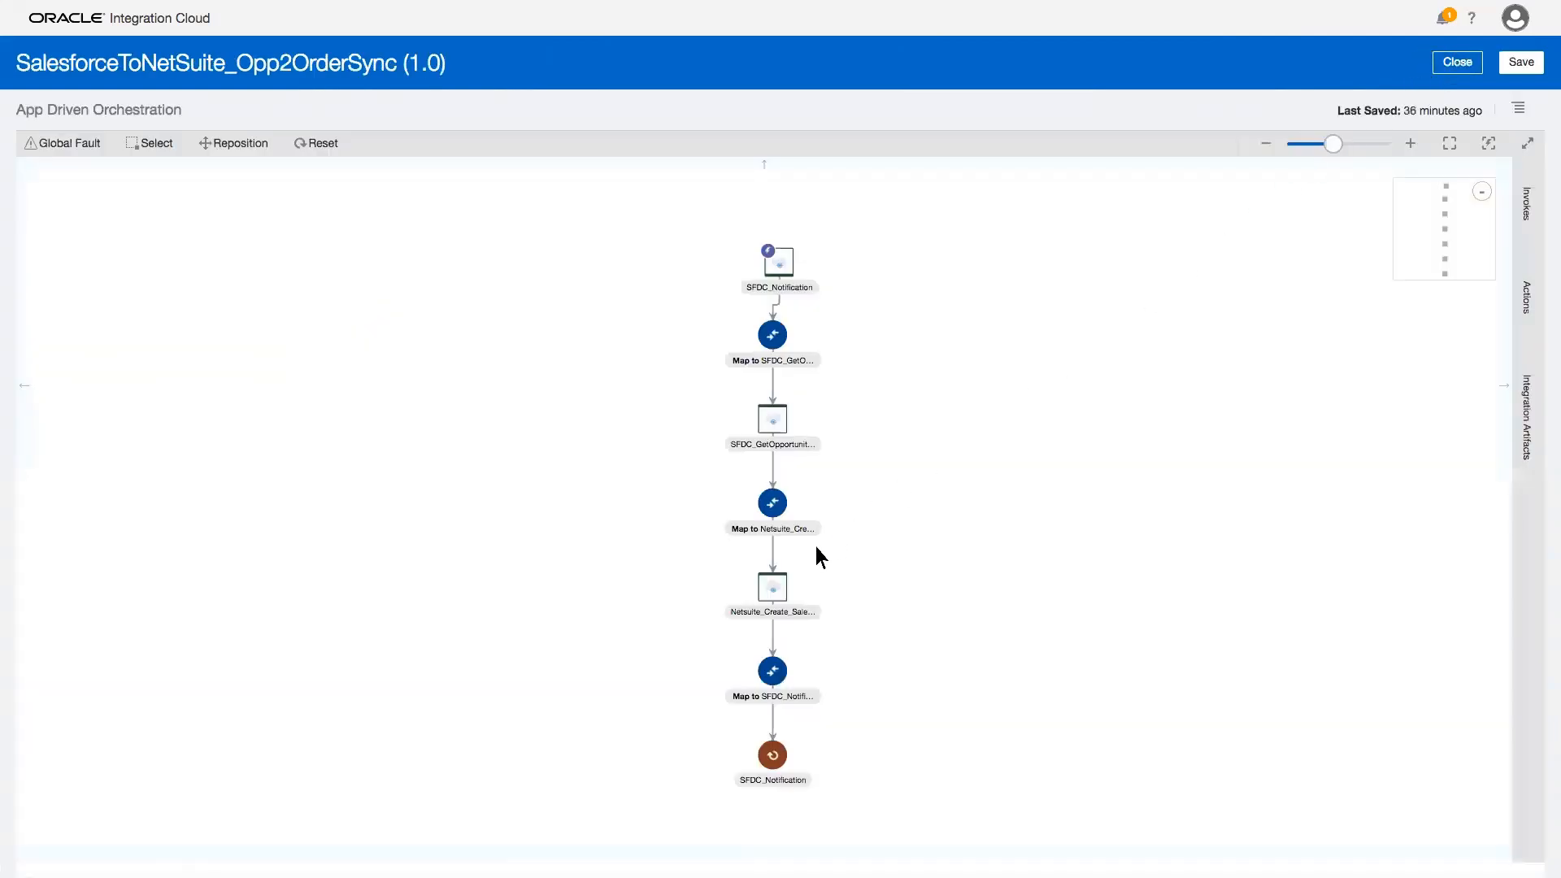
# Step: Configure Netsuite_Create_Salesorder as a Basic Add on SalesOrder and finish at its summary
pyautogui.click(771, 585)
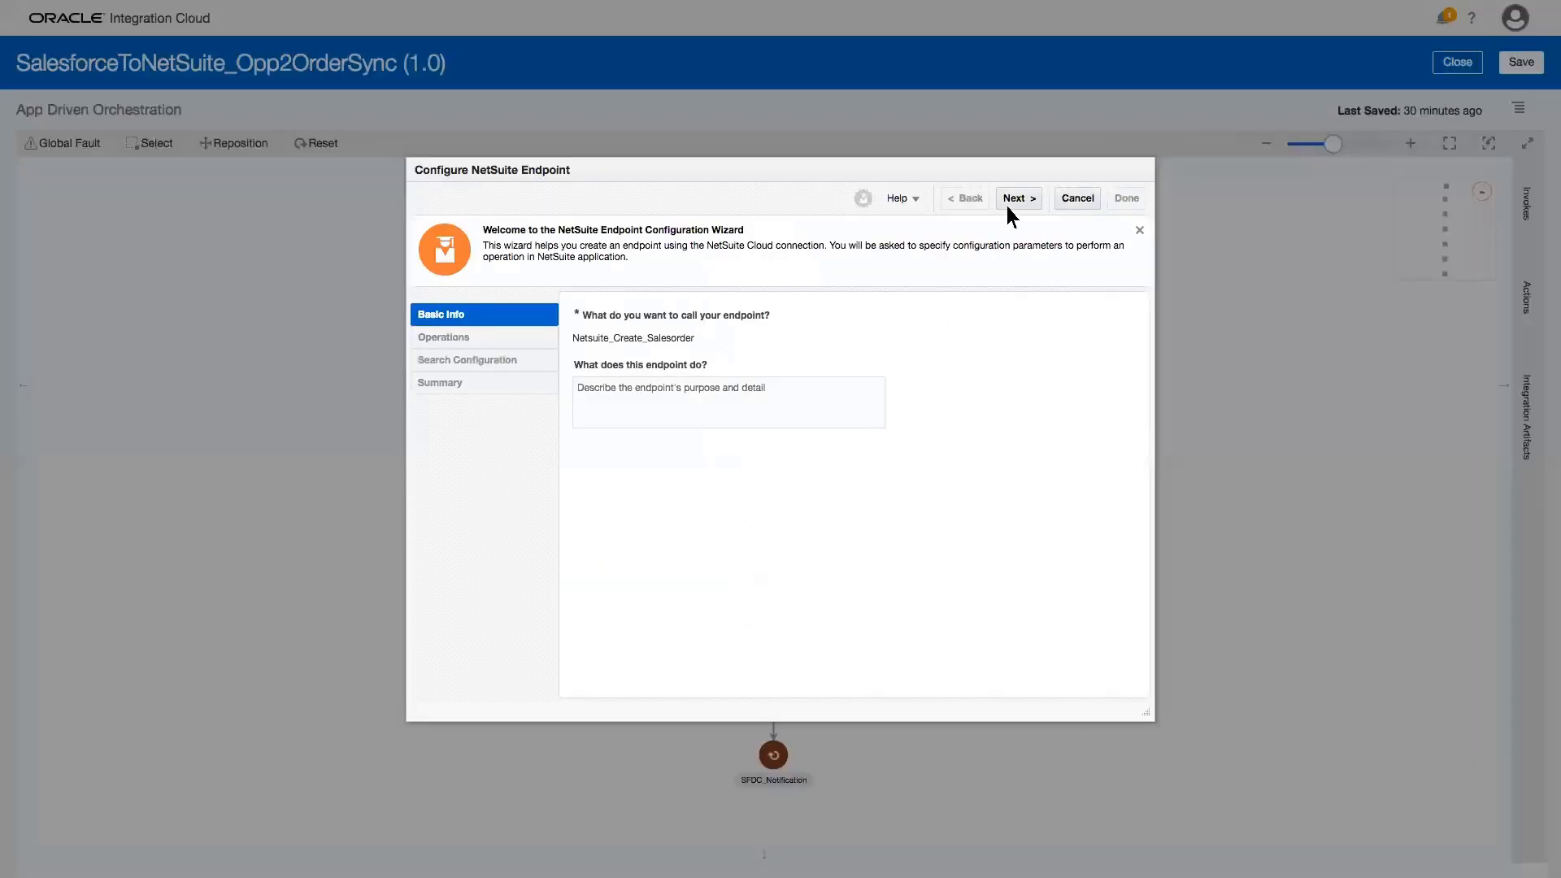
pyautogui.click(1016, 198)
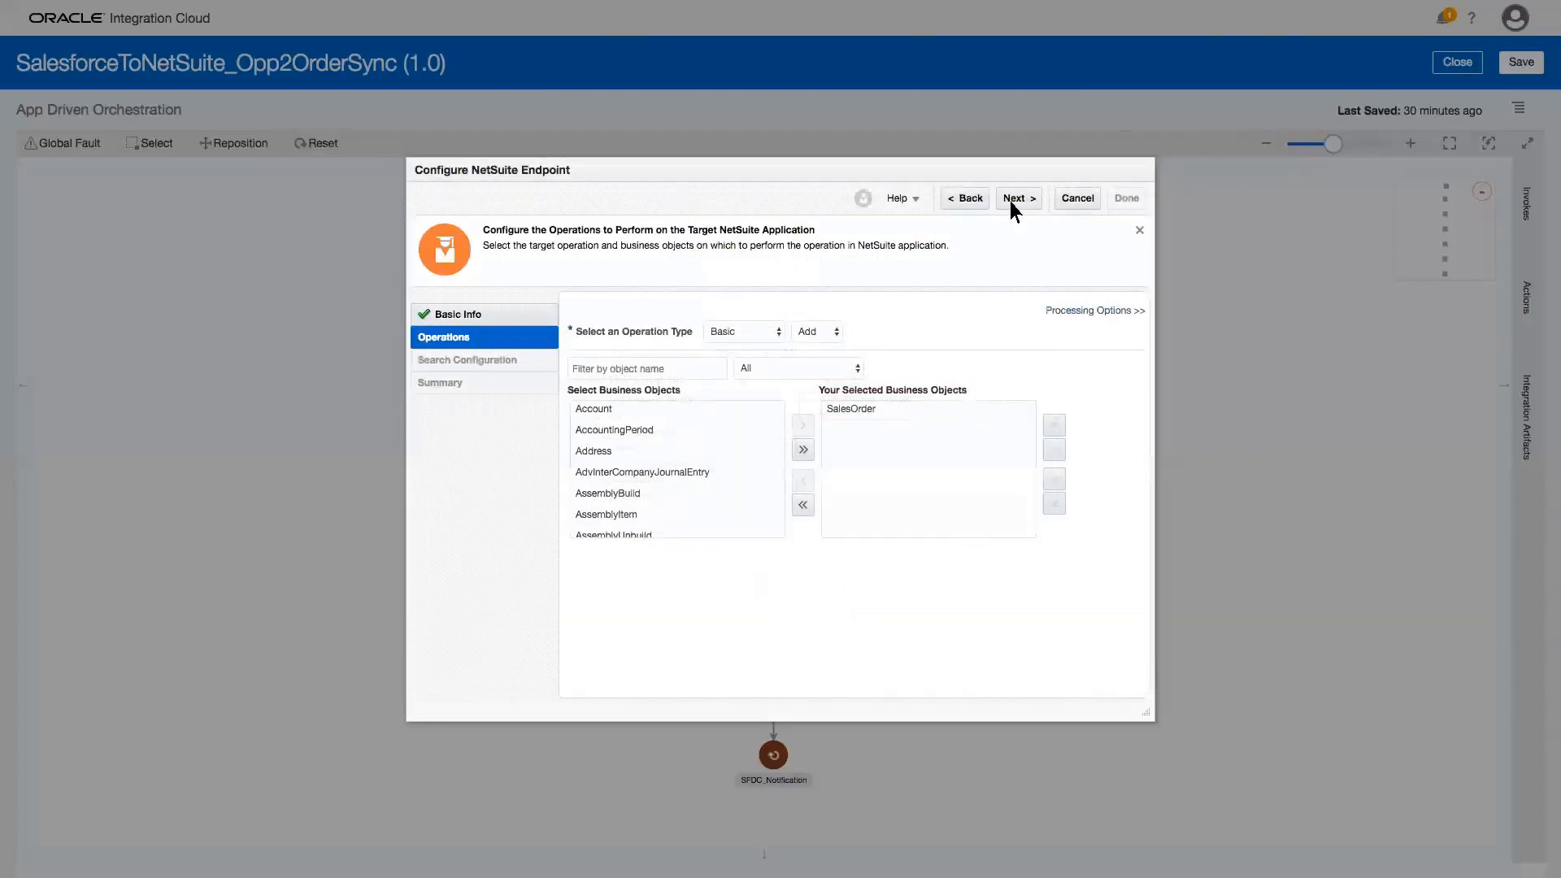
pyautogui.click(1017, 198)
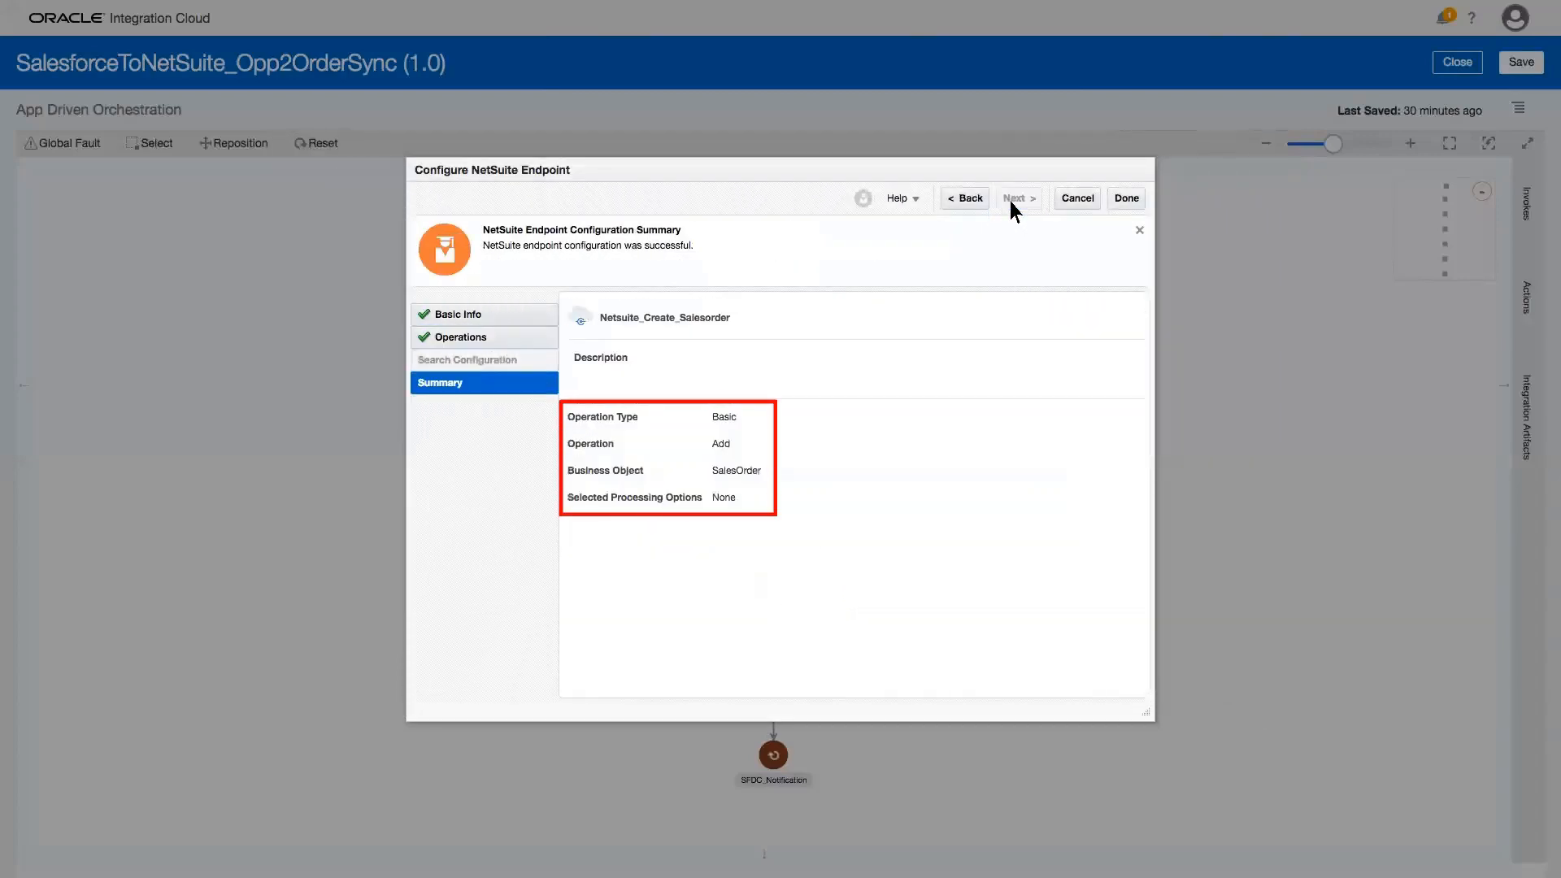
pyautogui.click(1125, 196)
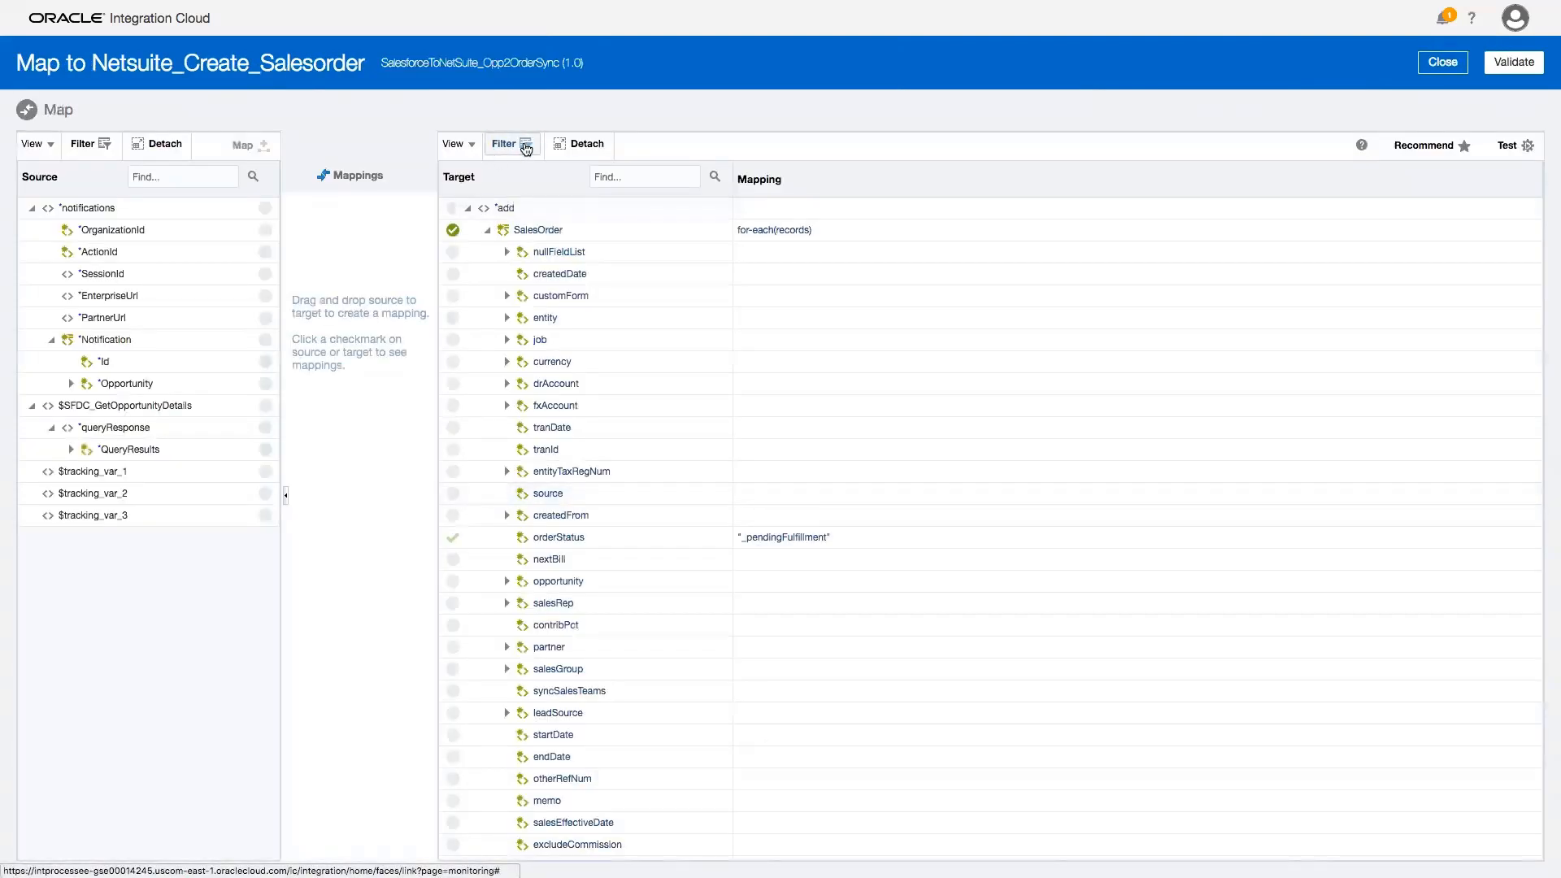
# Step: Filter the sales order mapper to mapped fields, inspect the item name mapping from ProductCode, and close it
pyautogui.click(512, 143)
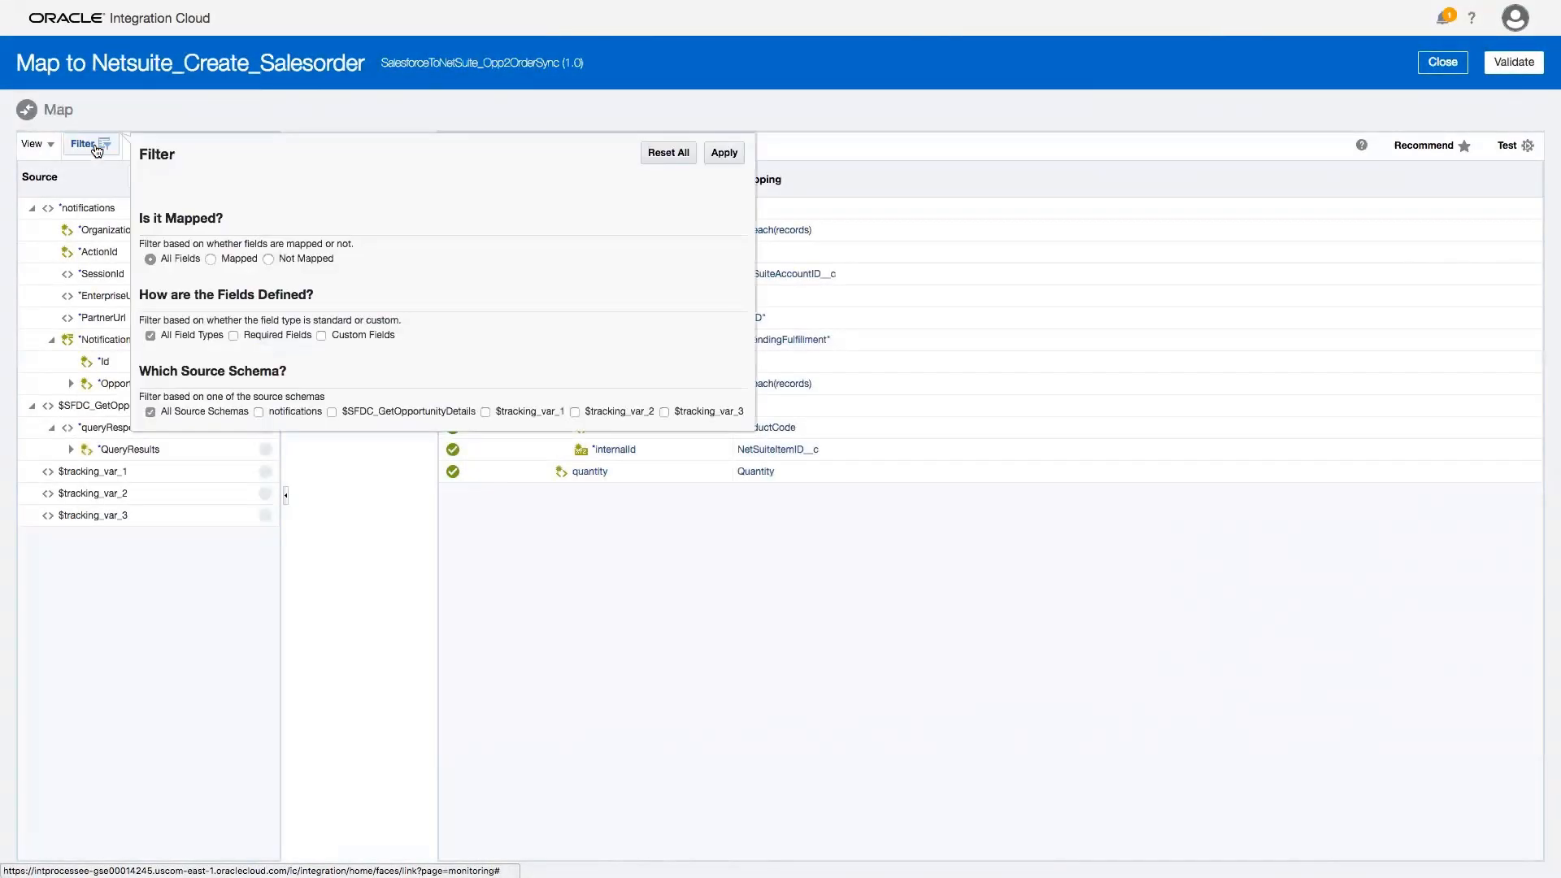
pyautogui.click(211, 259)
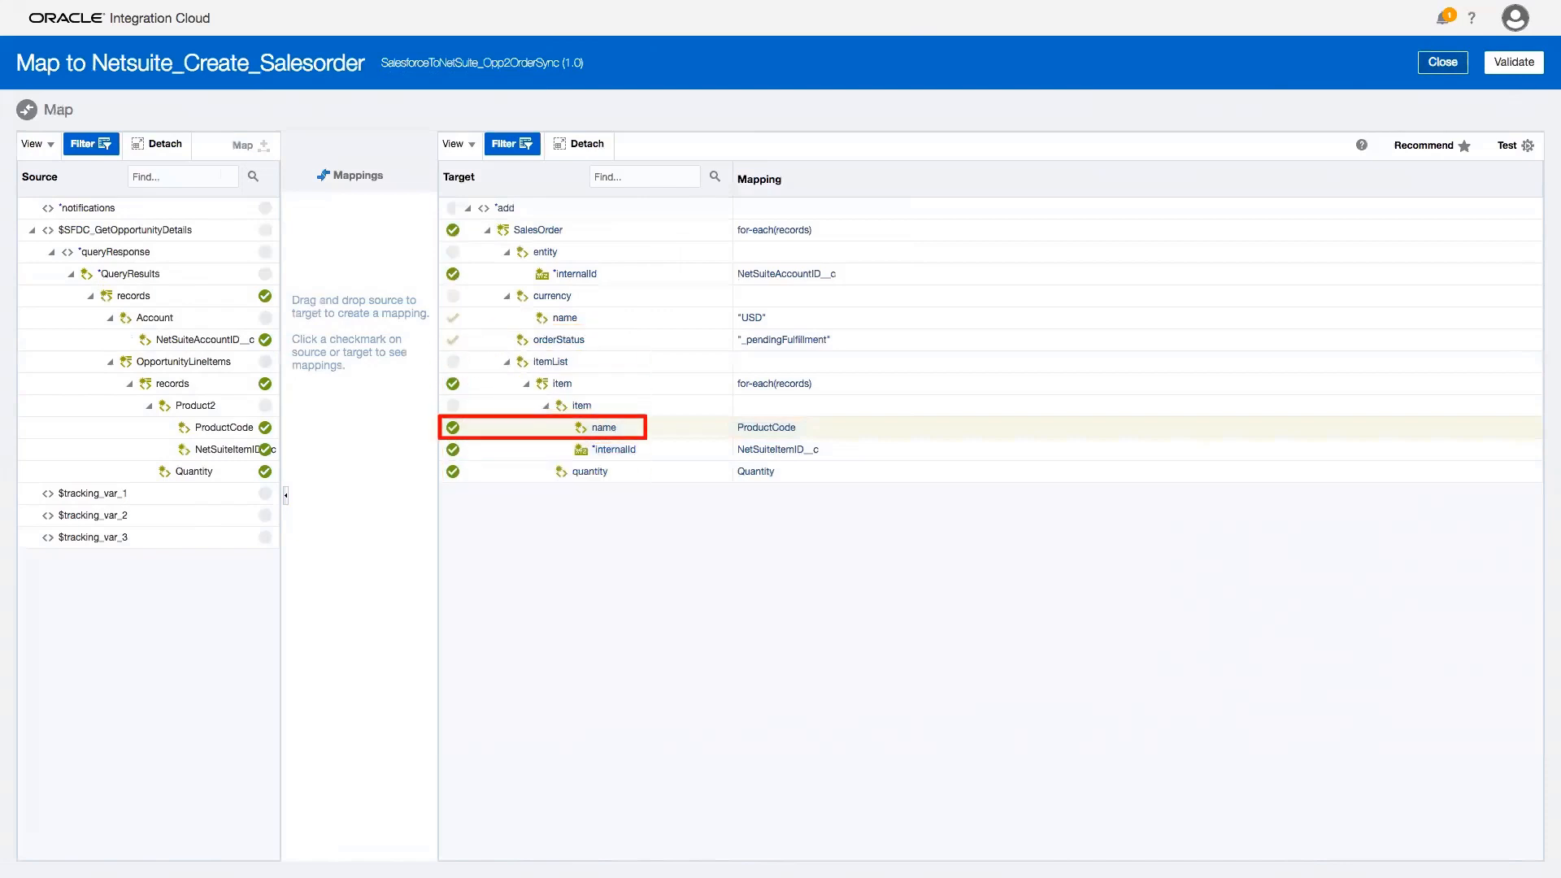
pyautogui.click(588, 471)
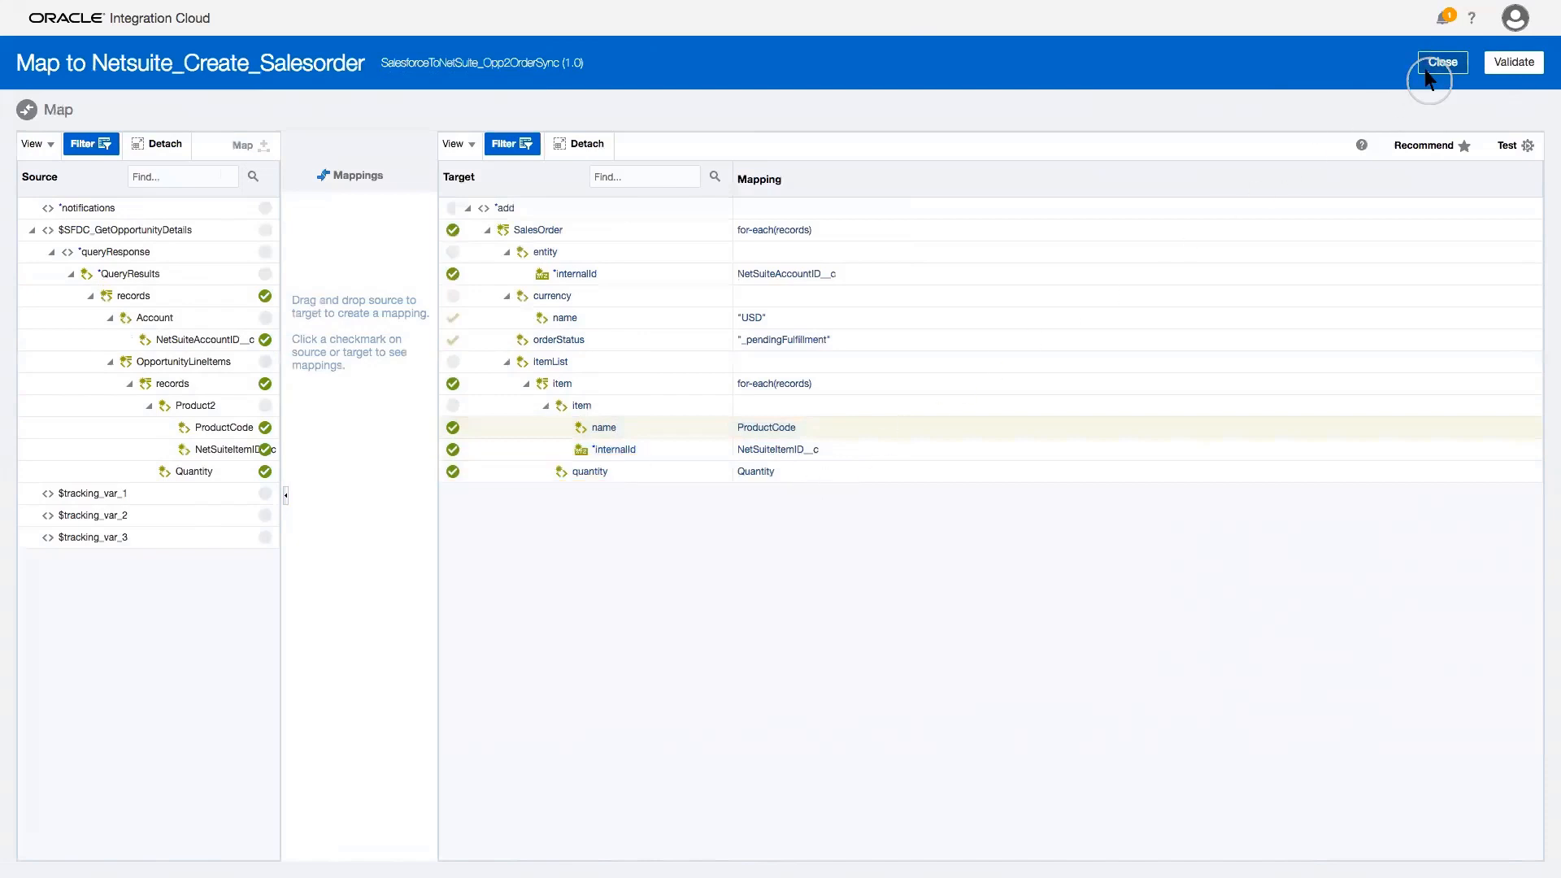
pyautogui.click(1439, 61)
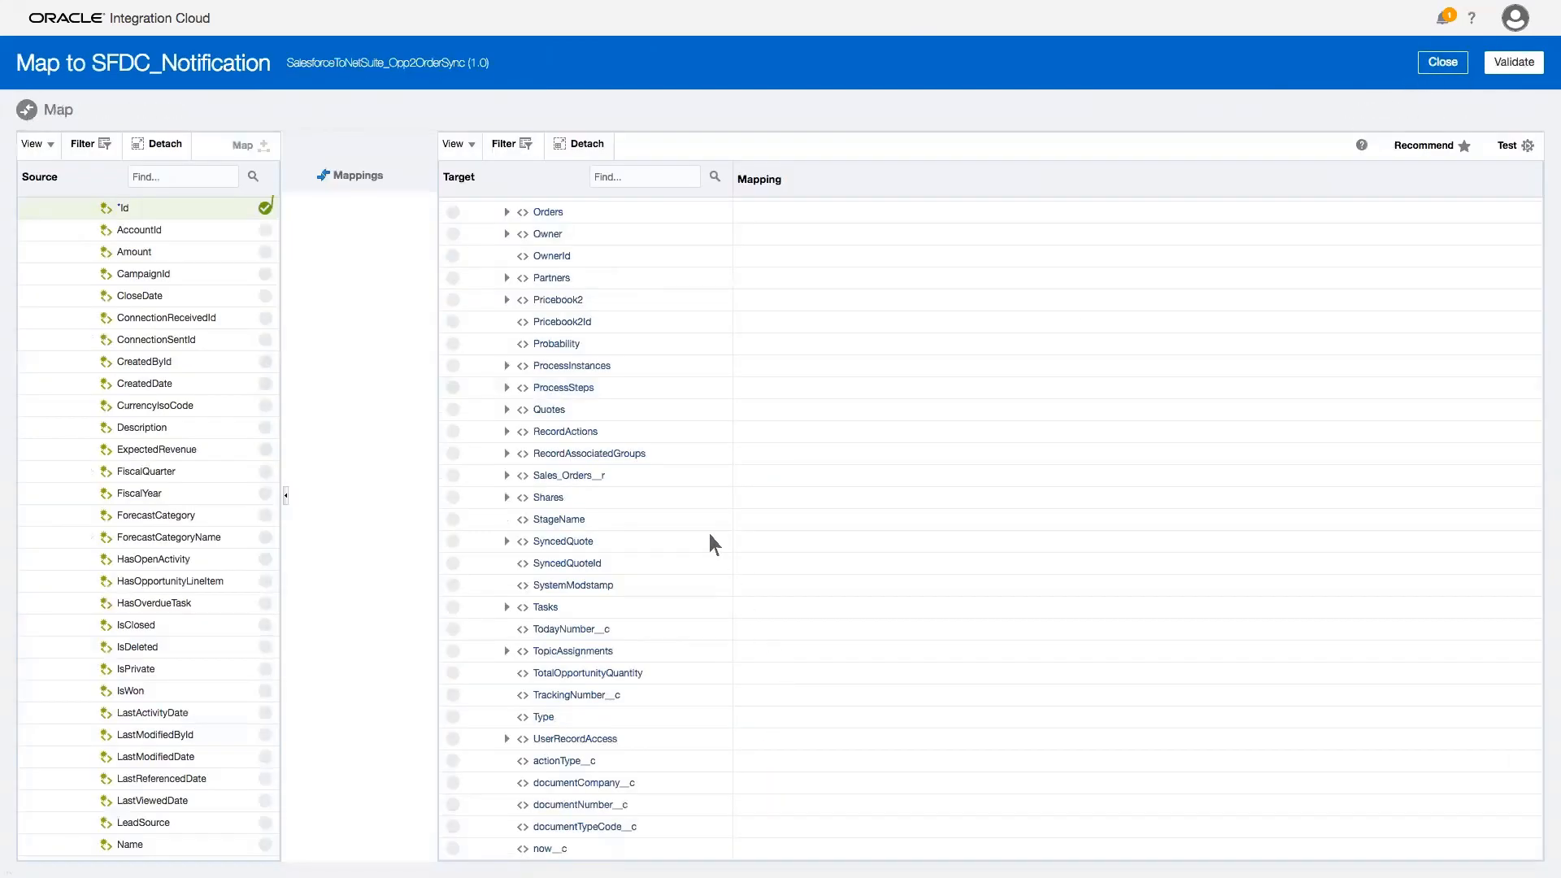
# Step: Filter the notification mapper to mapped fields, check NetSuiteSalesOrderID__c from internalId, and close it
pyautogui.click(85, 145)
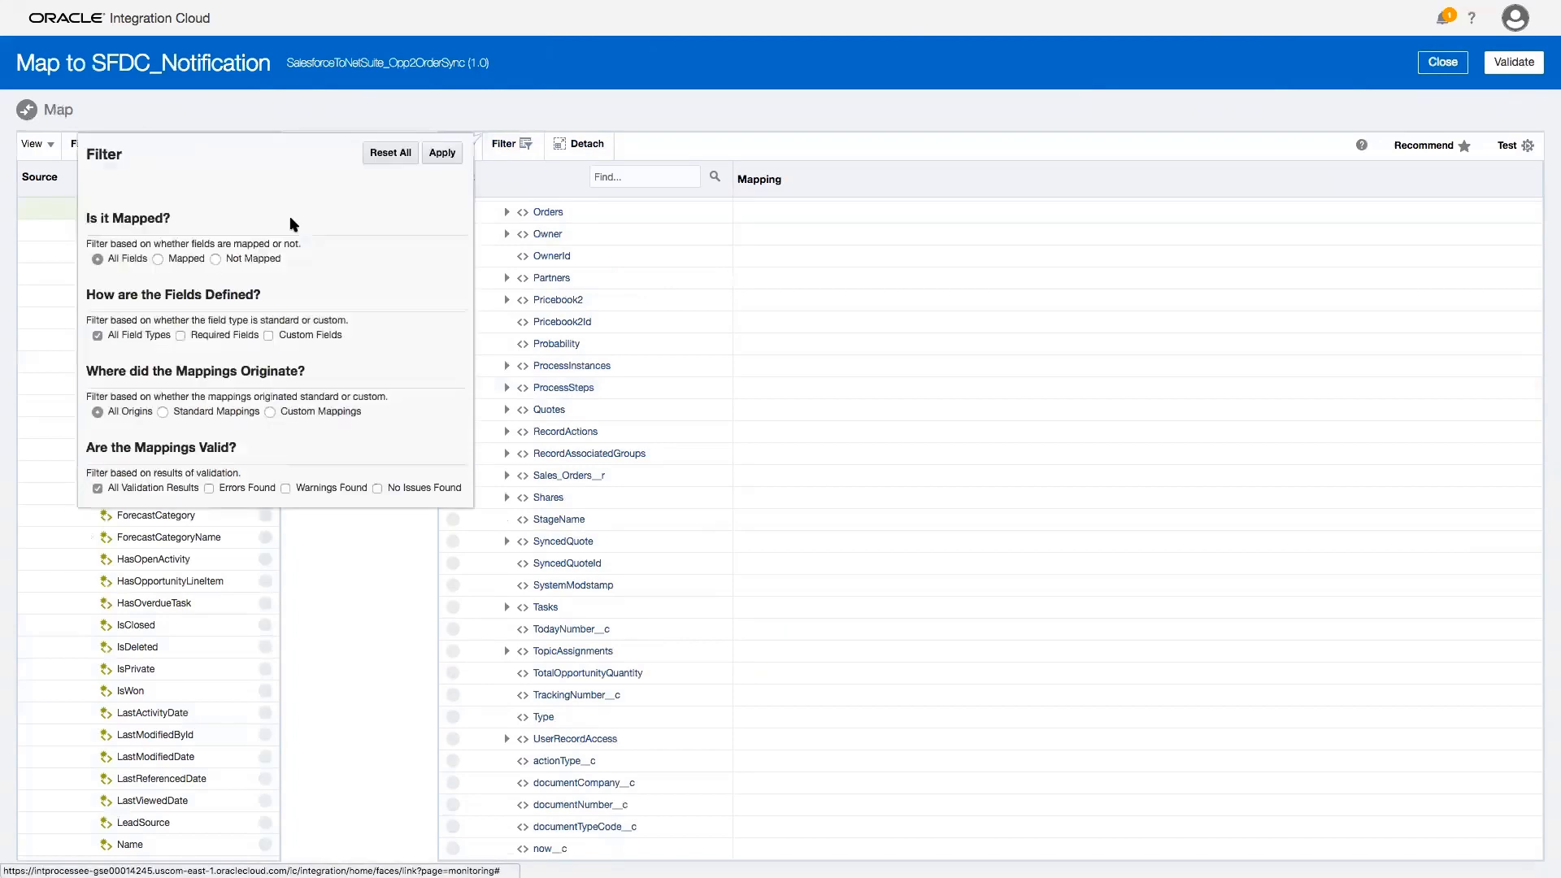
pyautogui.click(158, 258)
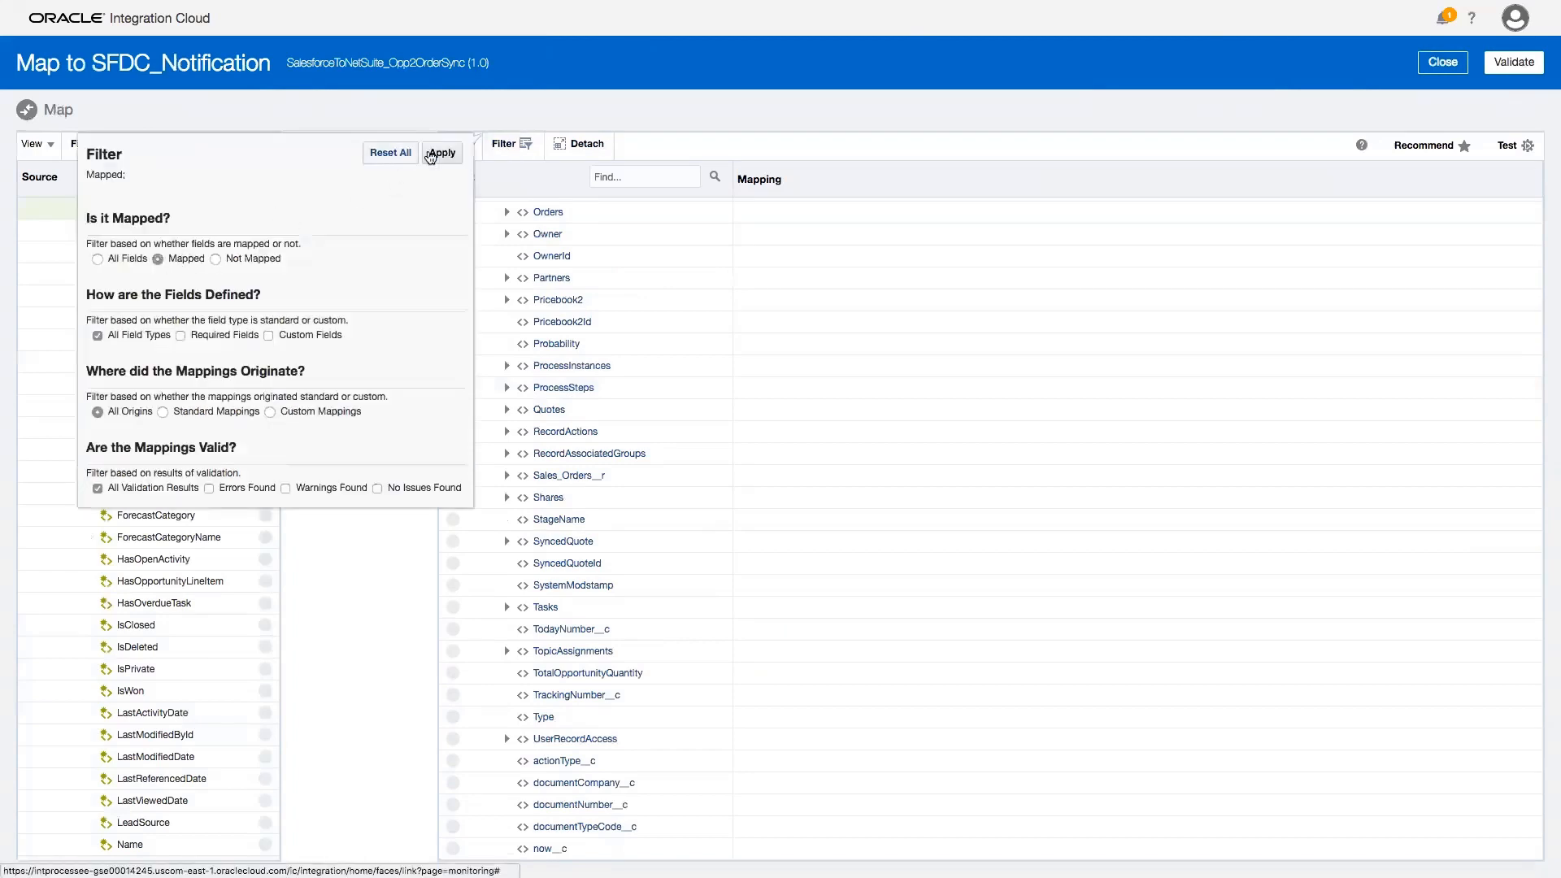
pyautogui.click(440, 153)
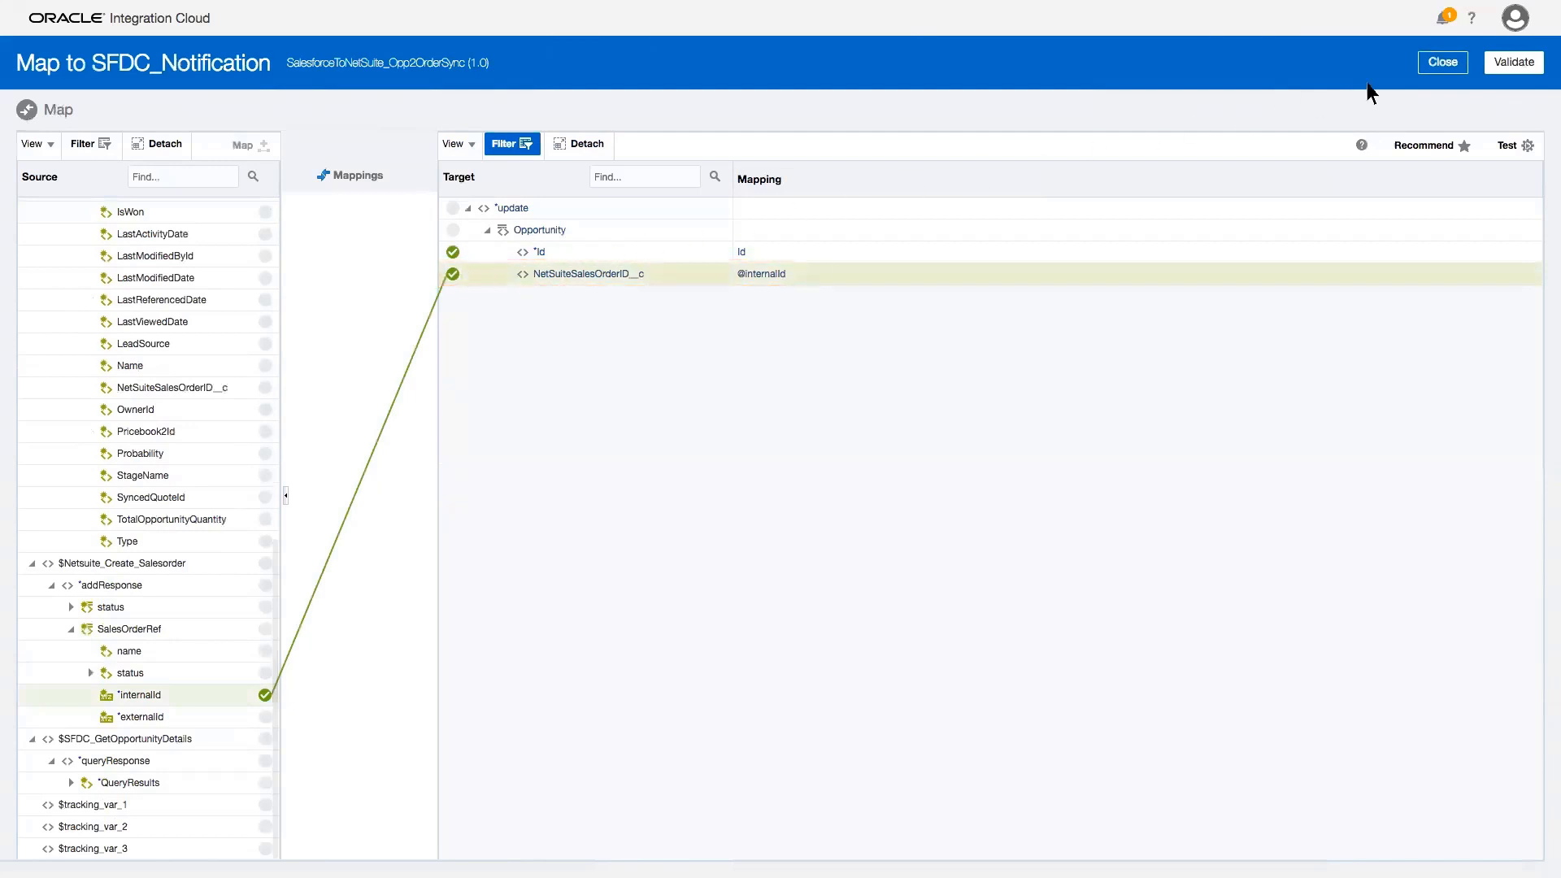
pyautogui.click(1440, 62)
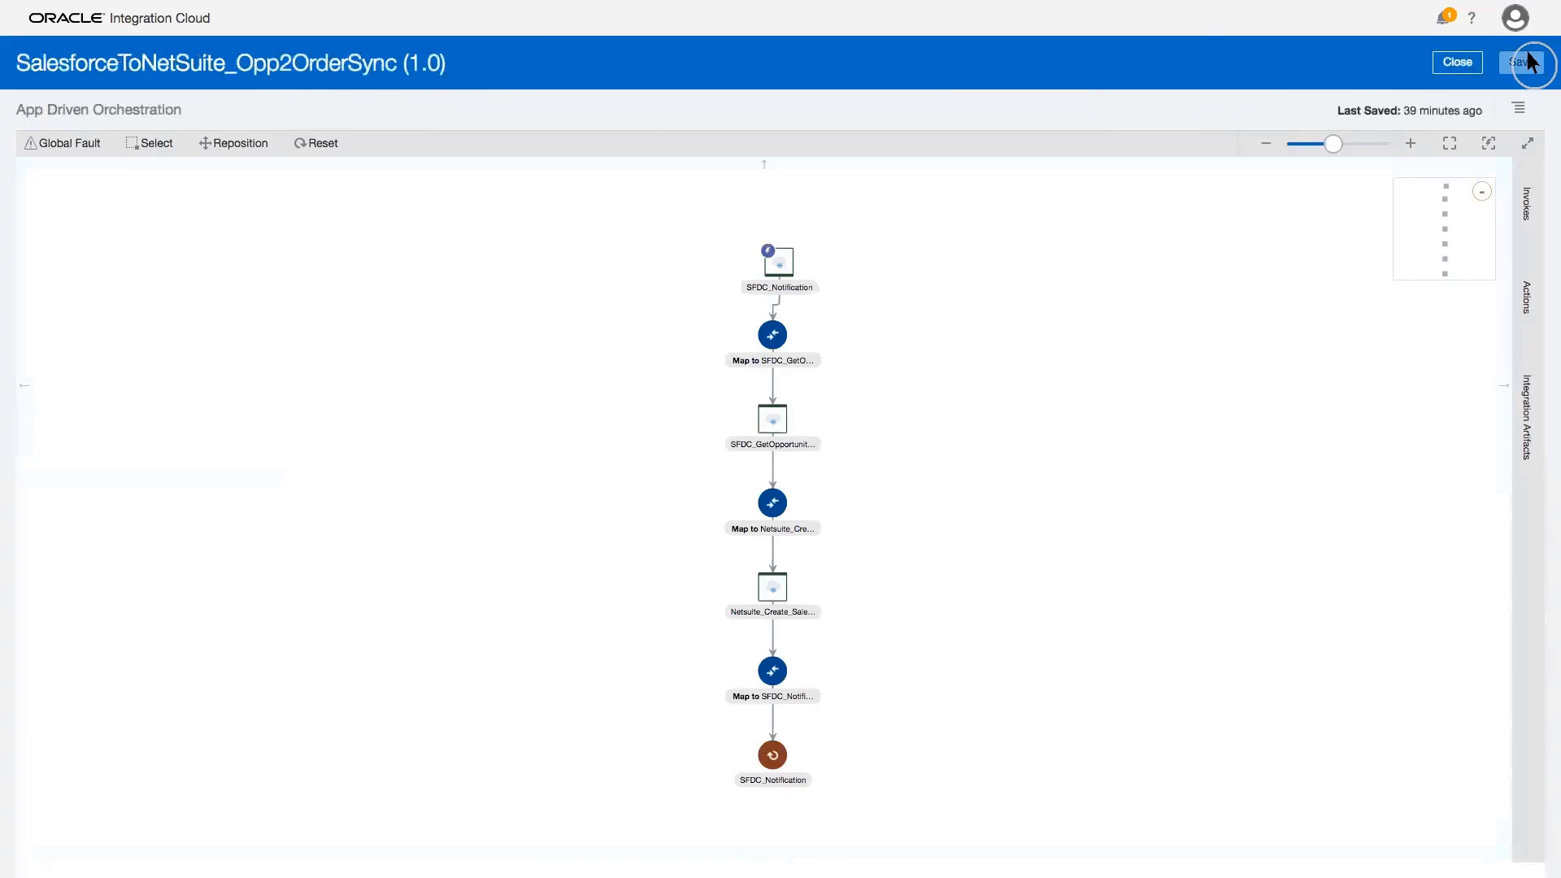
# Step: Save and close the integration, then switch on activation for SalesforceToNetSuite_Opp2OrderSync
pyautogui.click(1457, 61)
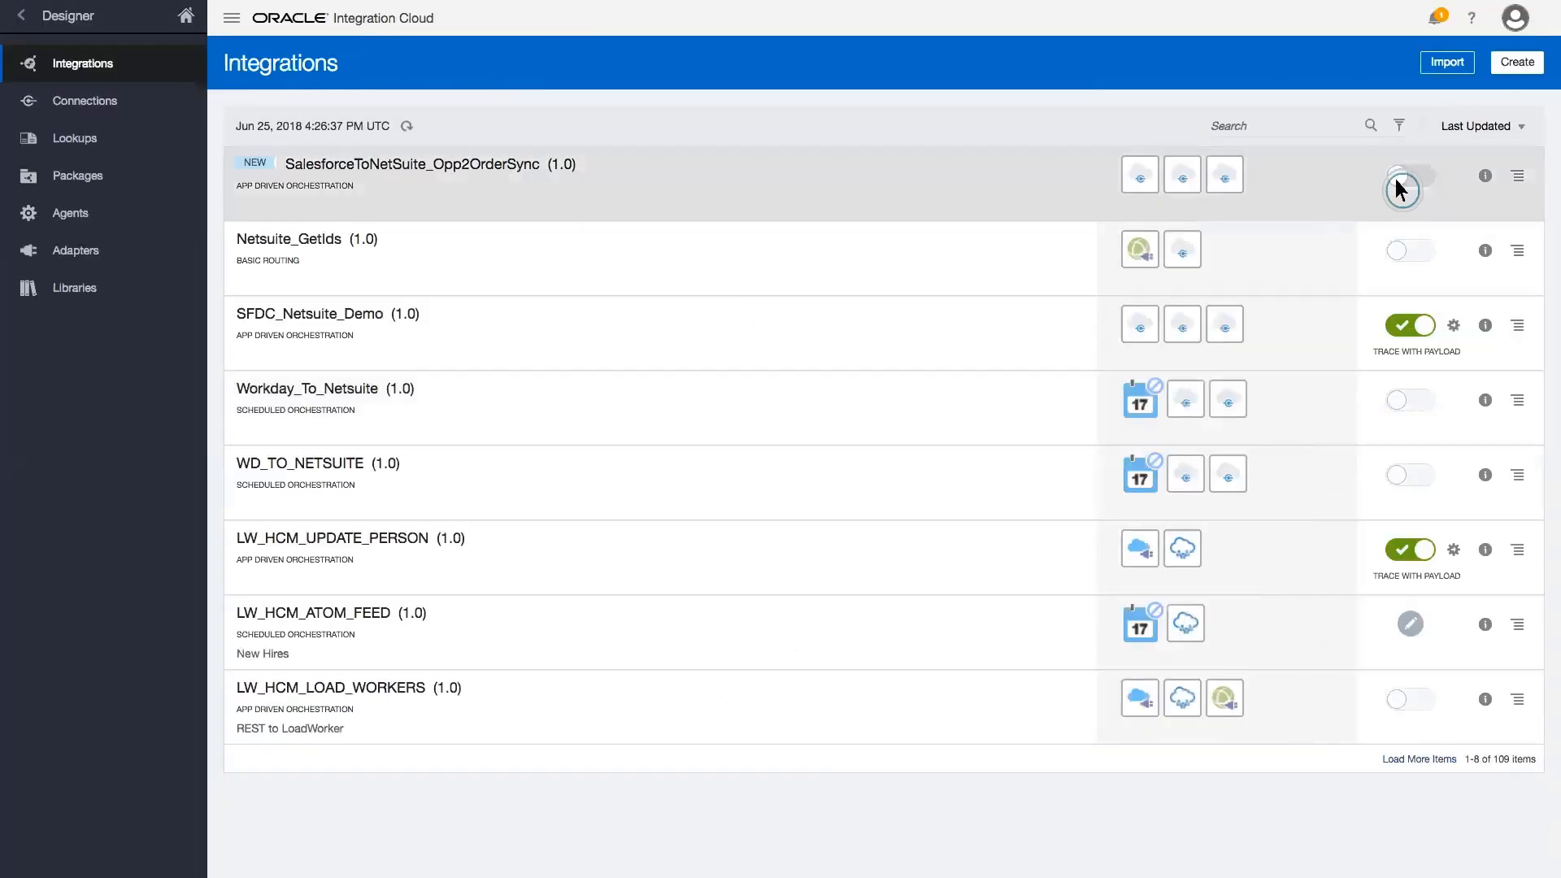
pyautogui.click(1408, 174)
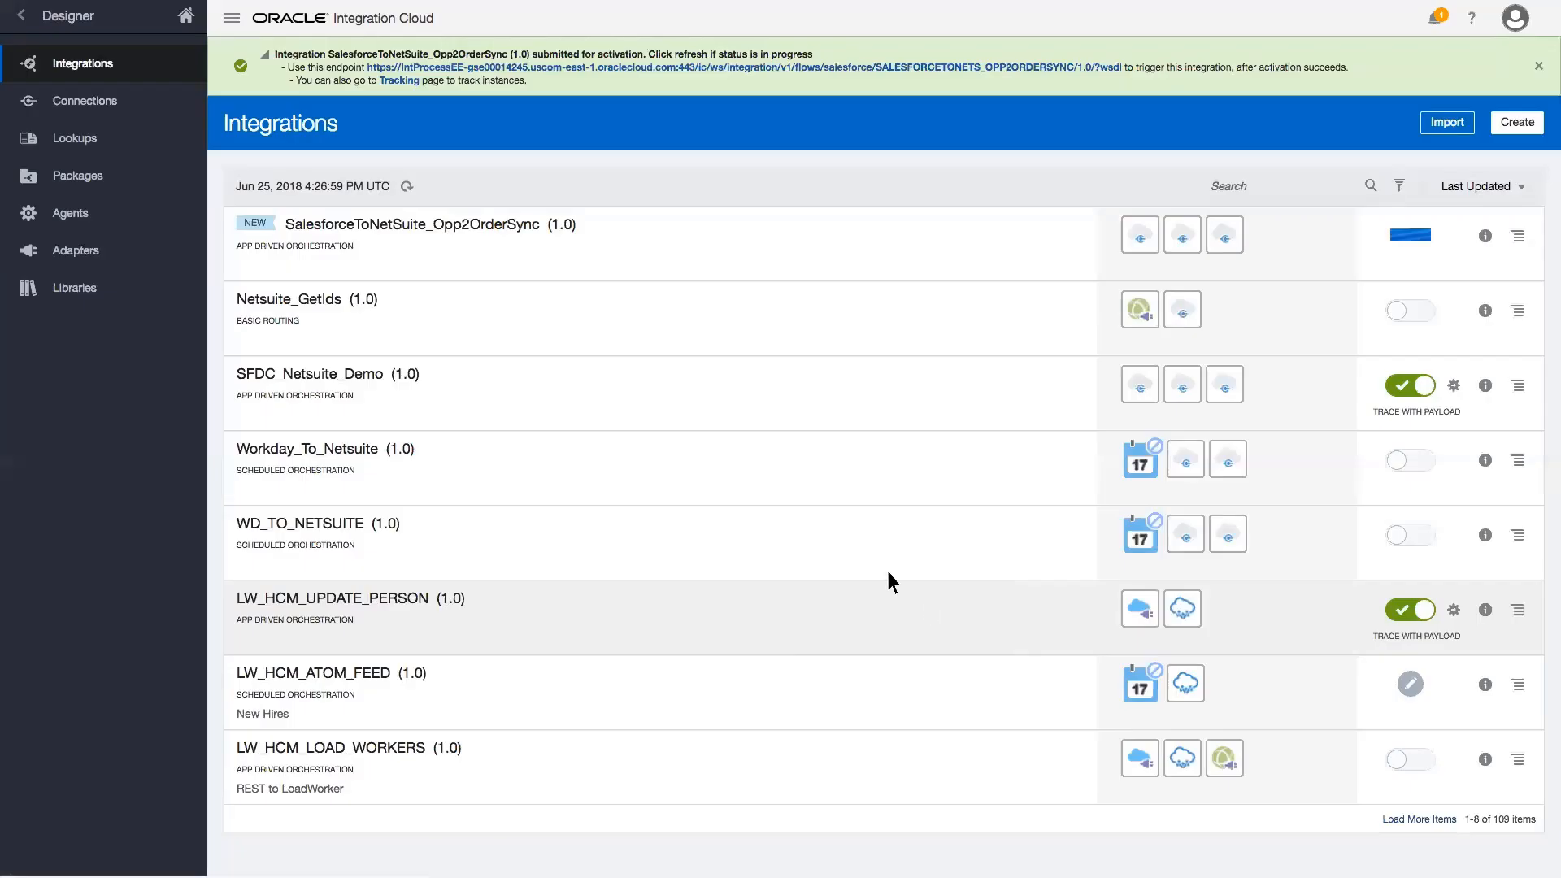
pyautogui.click(1410, 236)
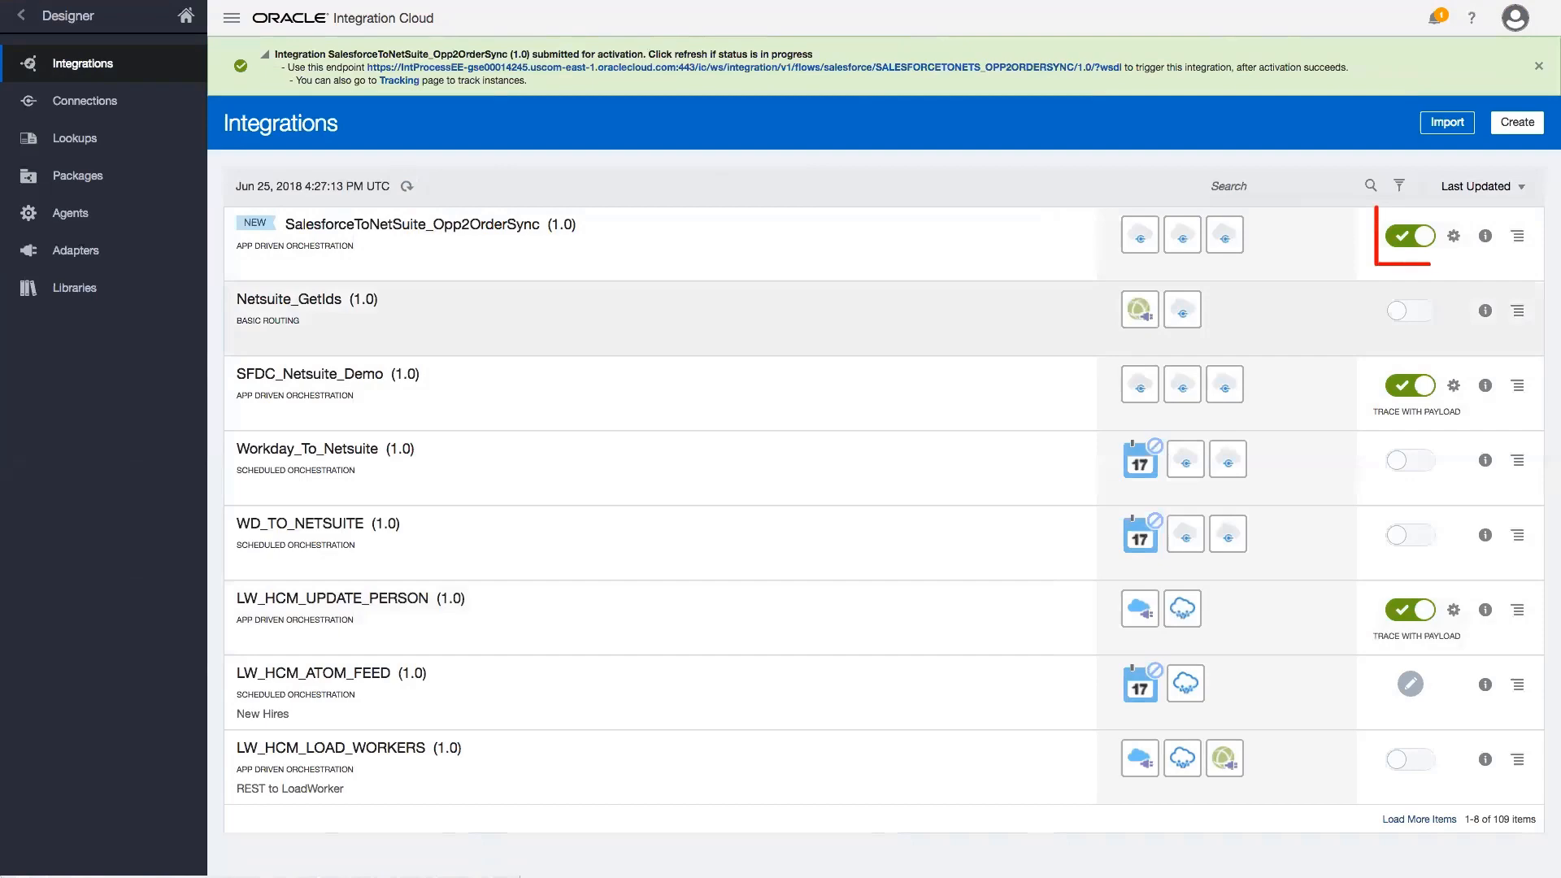